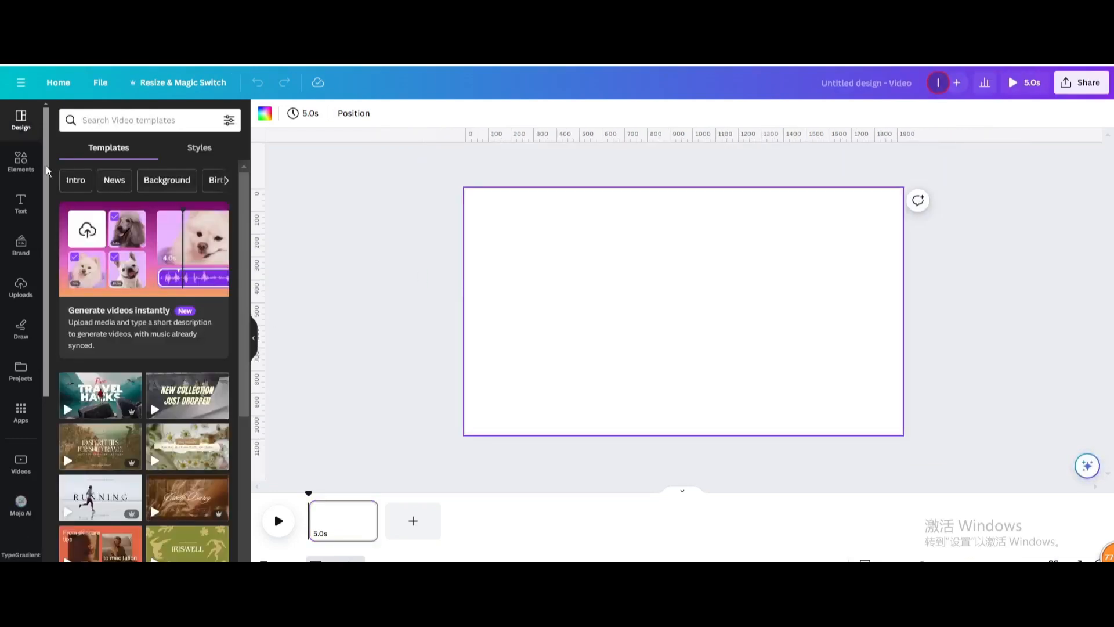
# Add the recently used 22-second street video from Elements onto the blank page.
pyautogui.click(20, 162)
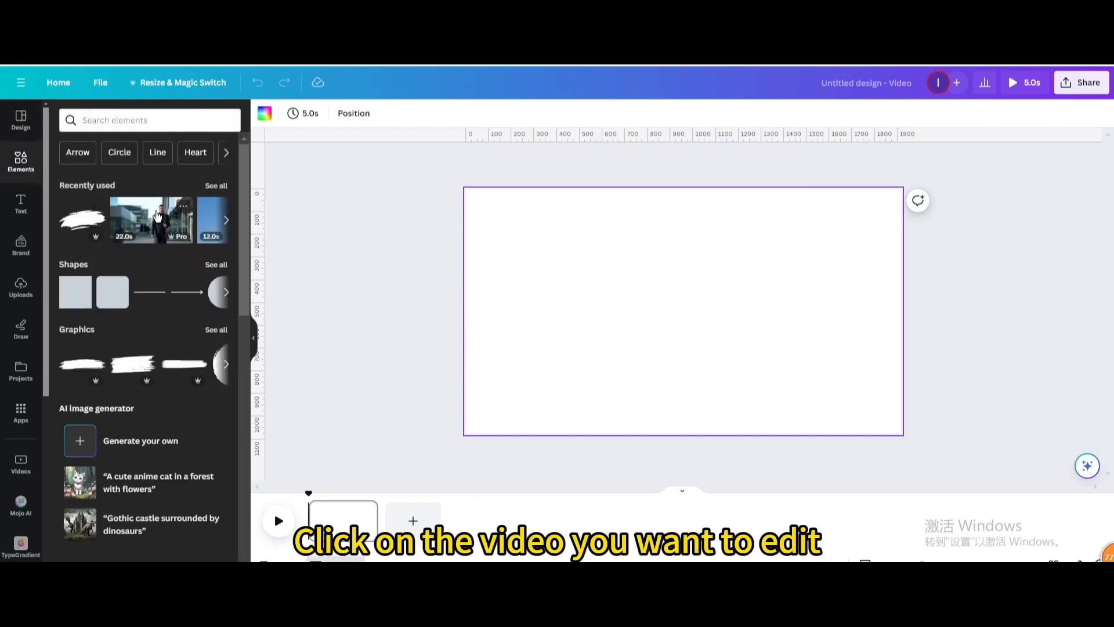
pyautogui.rightClick(683, 309)
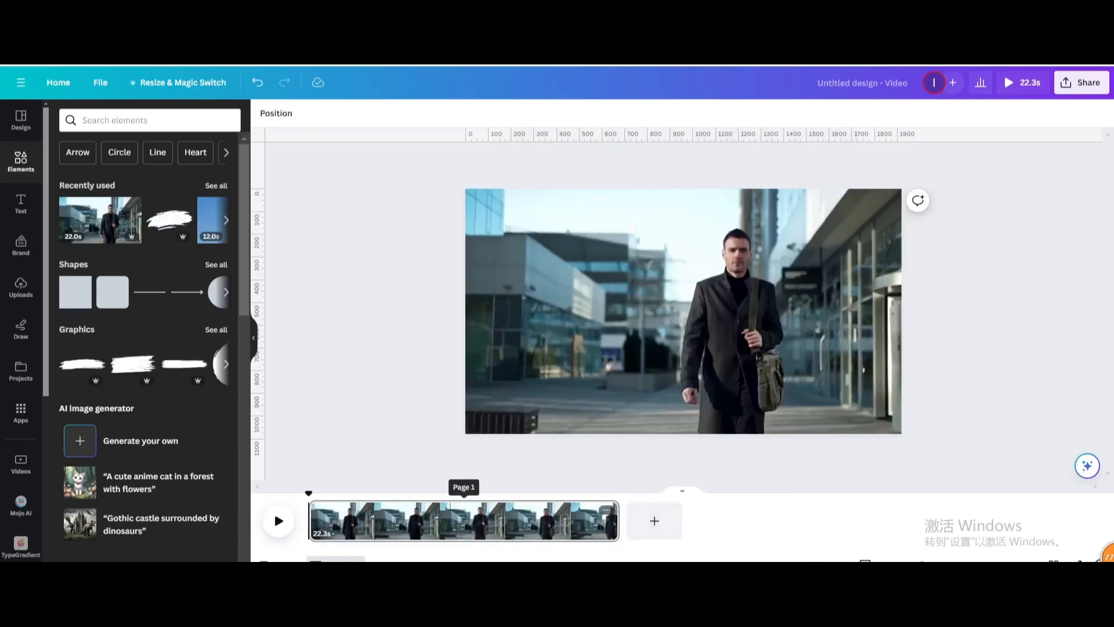
# Pause playback around 2.4 s and split the clip there (S) into 2.4 s and 19.9 s pages.
pyautogui.click(278, 521)
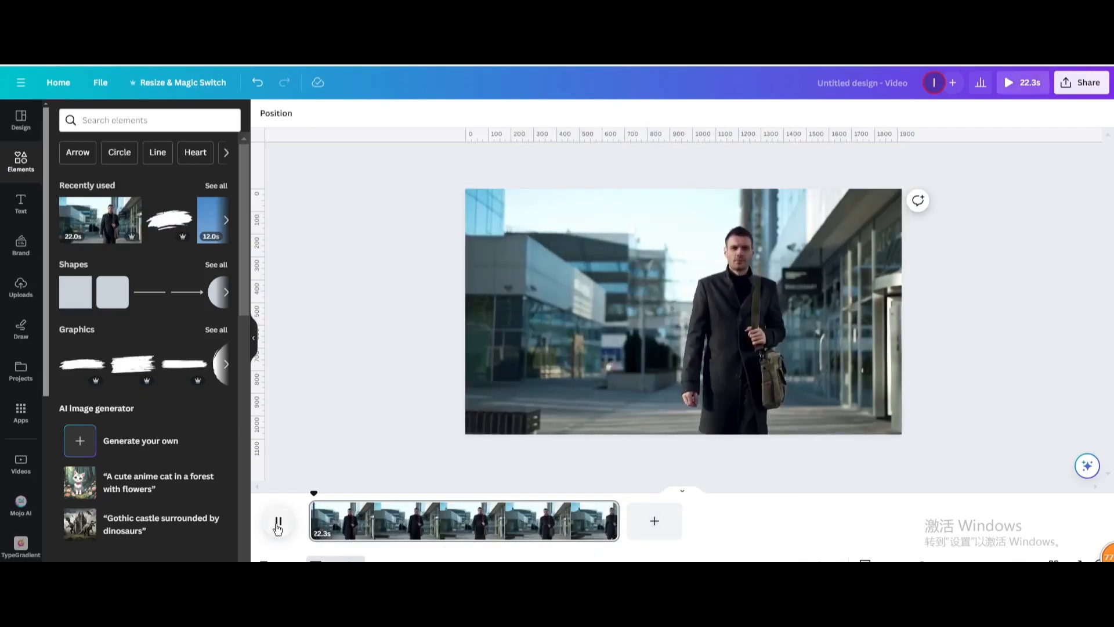
pyautogui.click(277, 521)
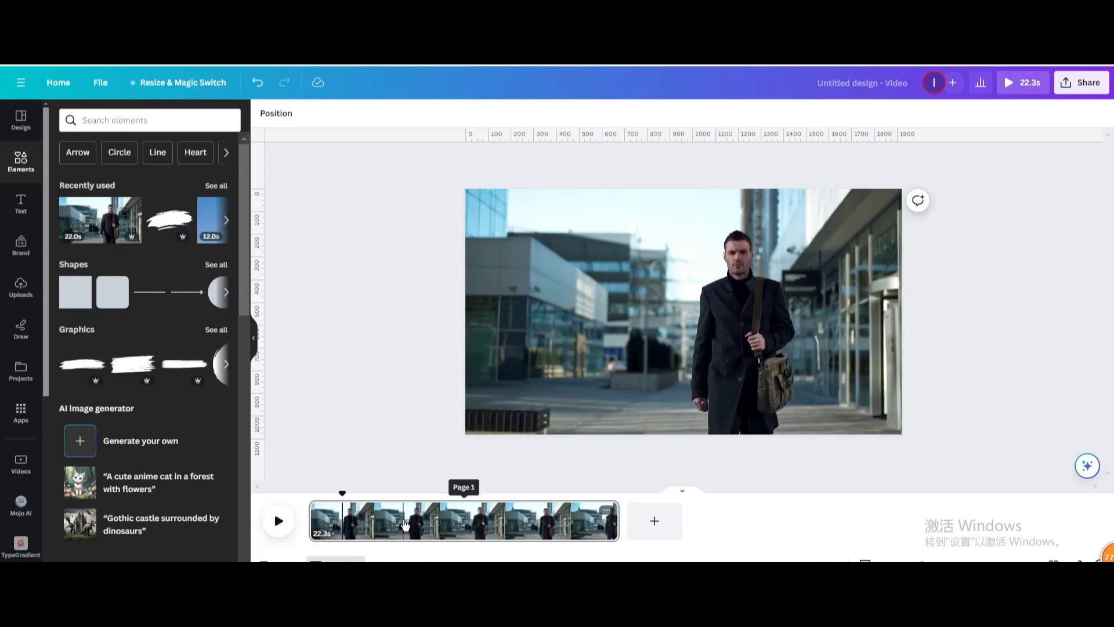
pyautogui.press('s')
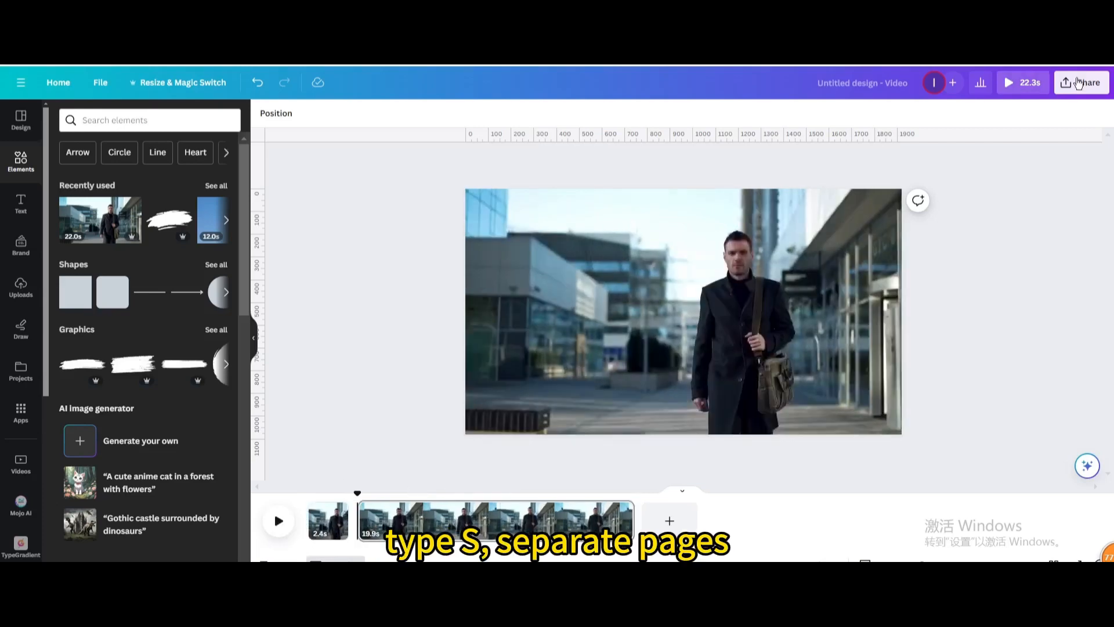
# Download only Page 2 as a PNG still via Share > Download.
pyautogui.click(1080, 83)
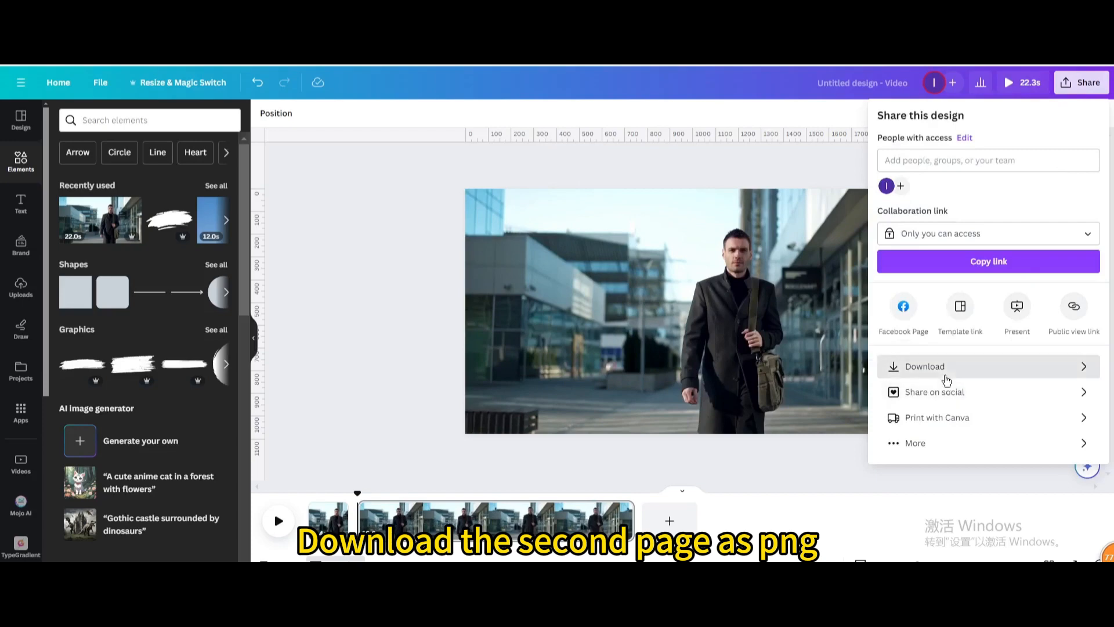
pyautogui.click(925, 366)
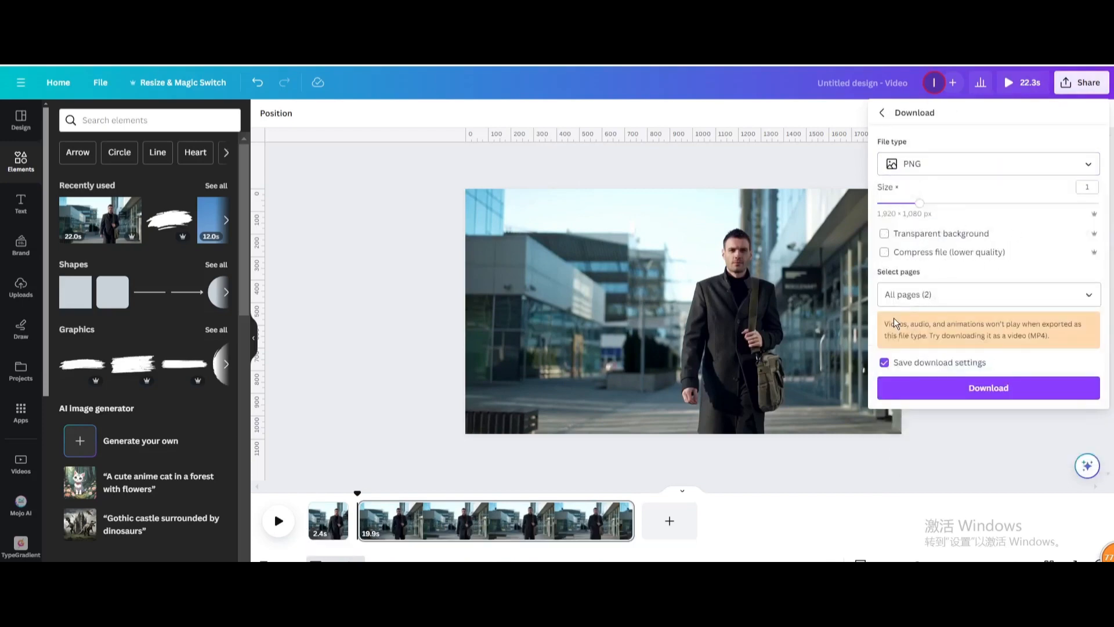
pyautogui.click(984, 293)
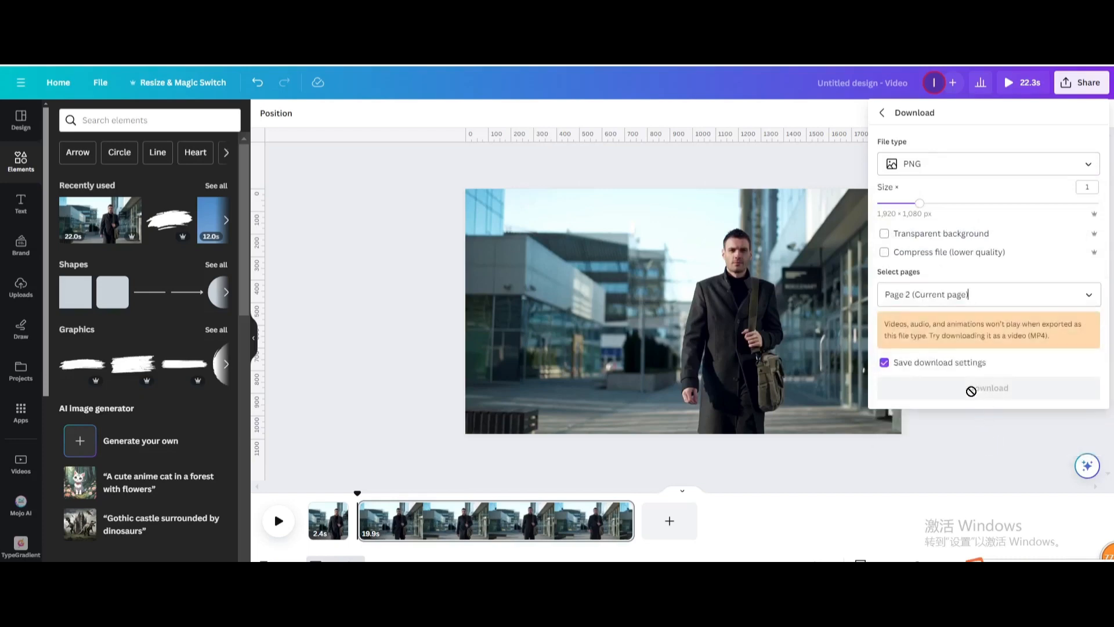
pyautogui.click(986, 387)
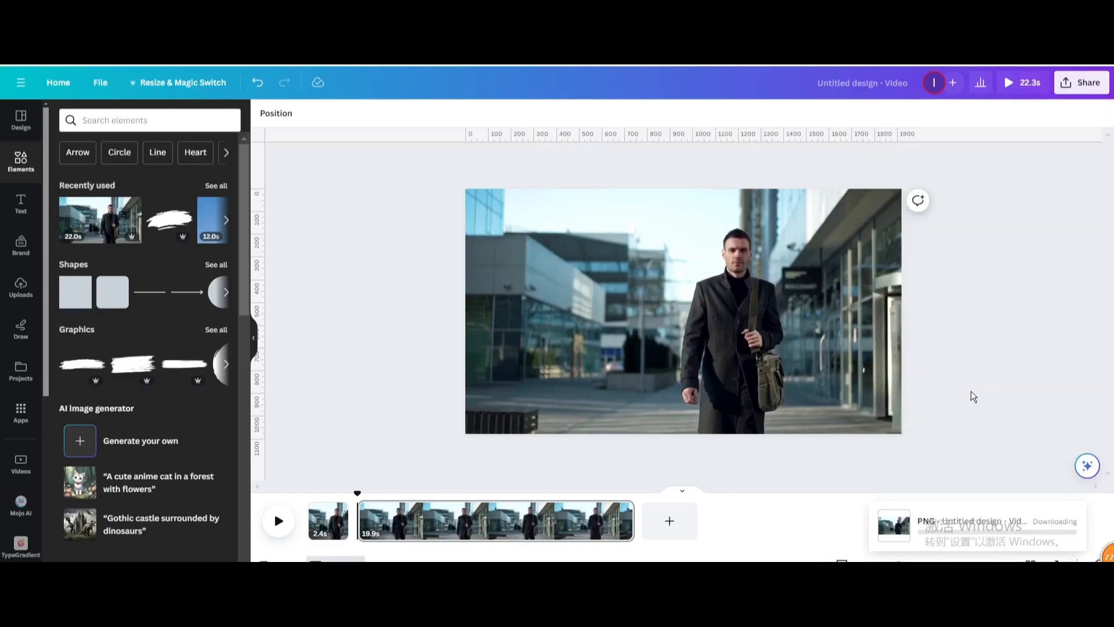
# Upload the downloaded PNG still into the design's Uploads library.
pyautogui.click(21, 288)
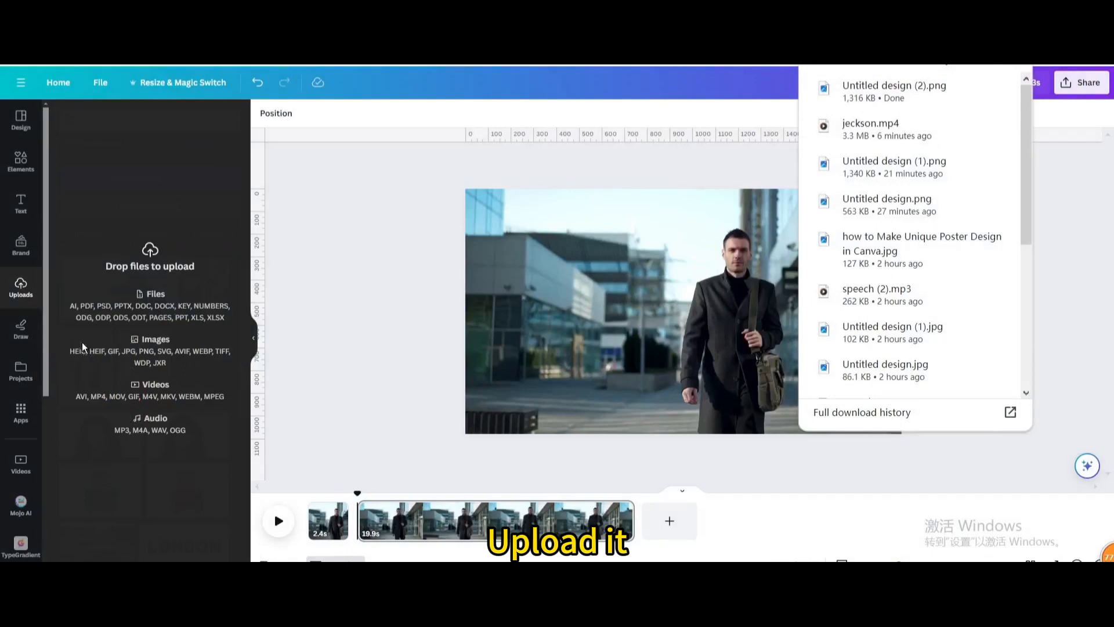
pyautogui.click(21, 287)
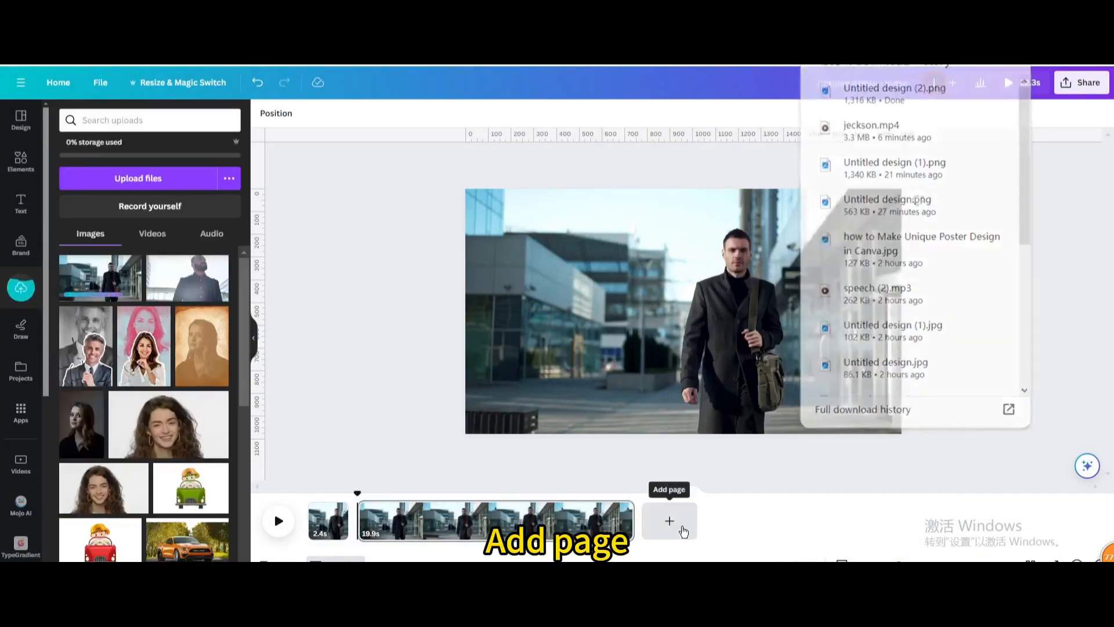
# Add a new page, place the uploaded still and resize it to fill the page, ready for editing.
pyautogui.click(668, 521)
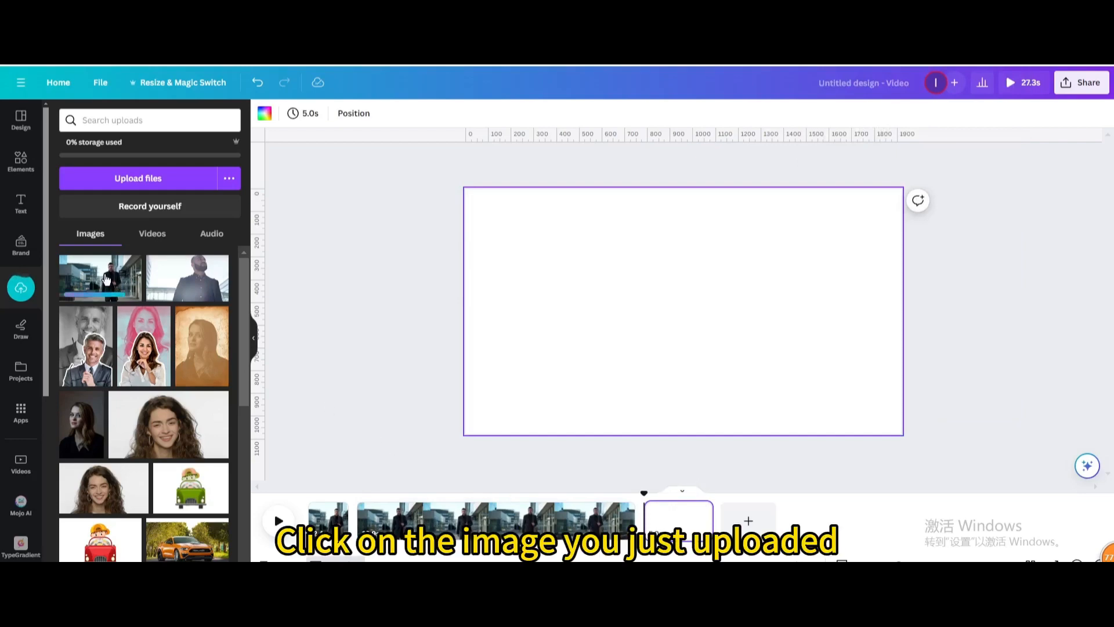
pyautogui.click(100, 278)
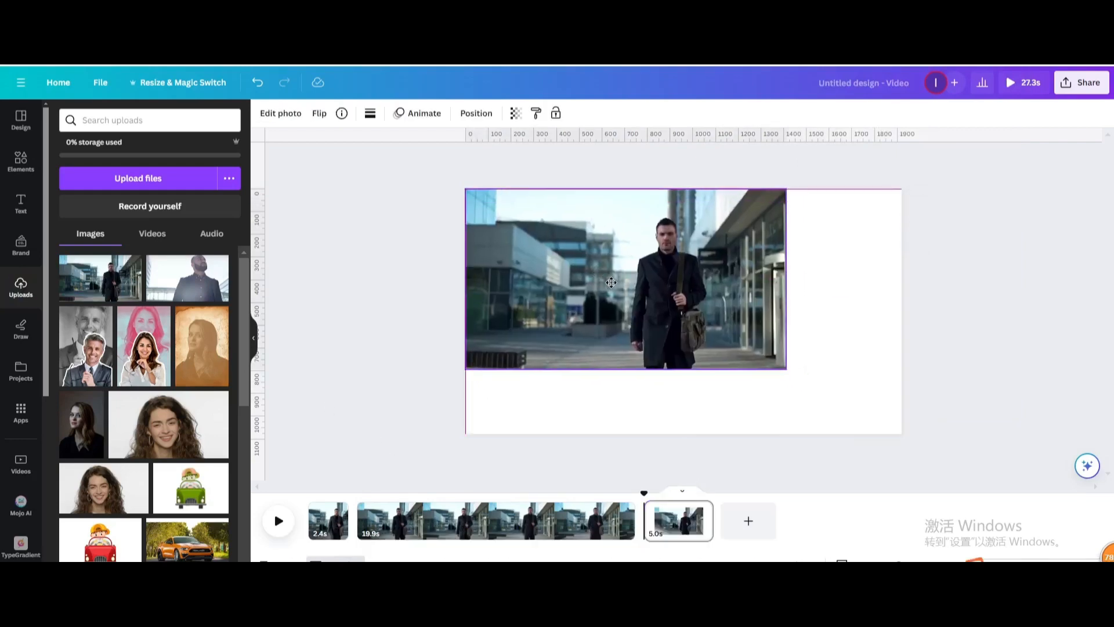
pyautogui.moveTo(787, 368); pyautogui.dragTo(858, 409)
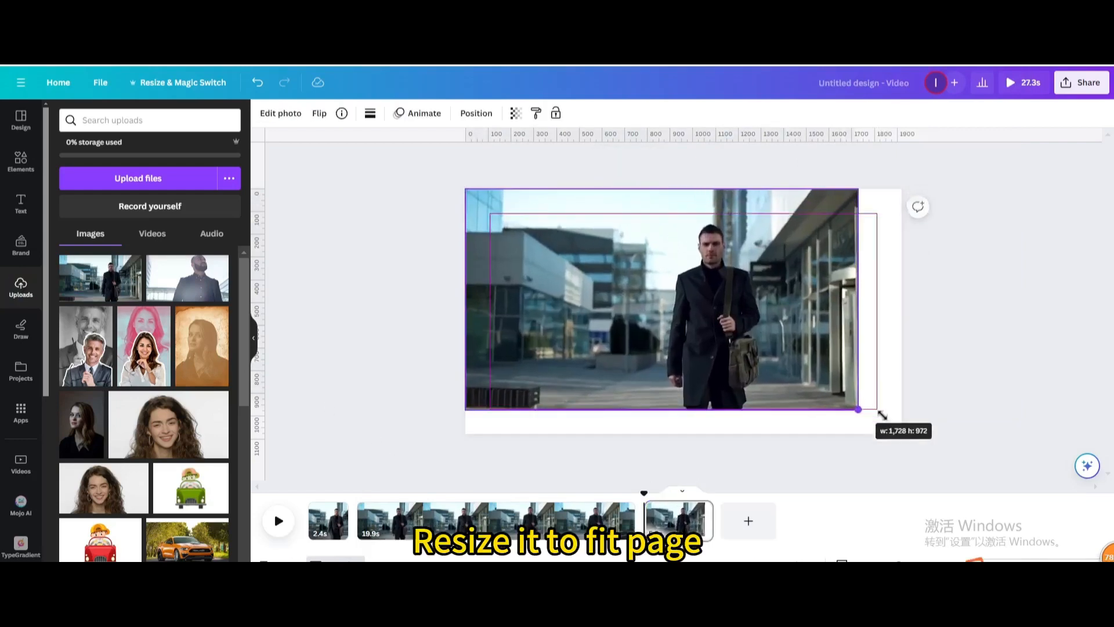
pyautogui.moveTo(858, 408); pyautogui.dragTo(903, 433)
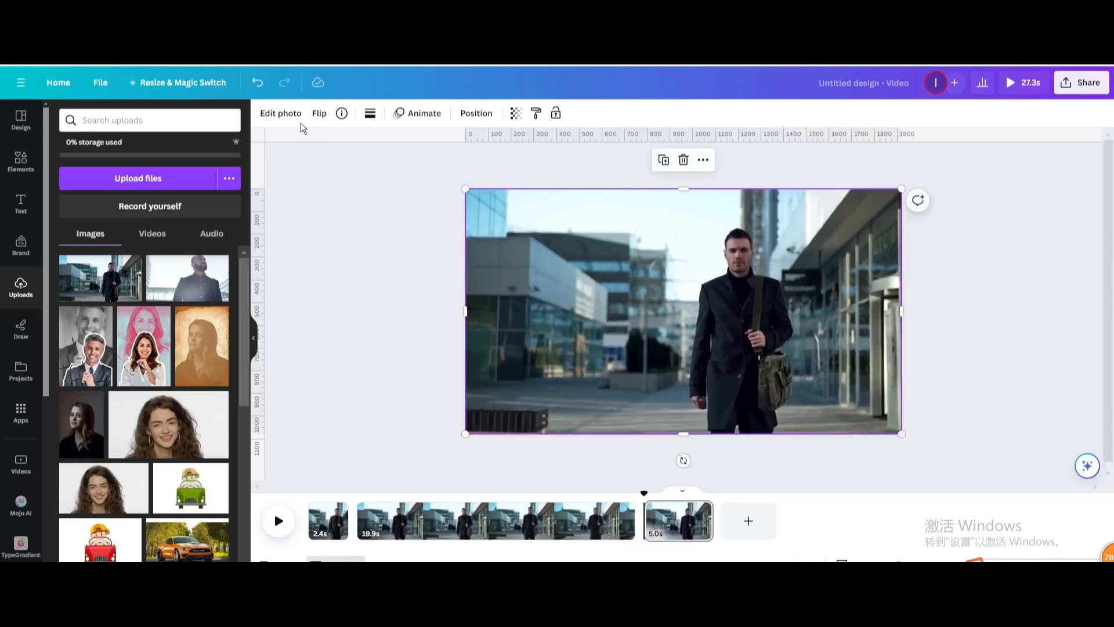
pyautogui.click(280, 113)
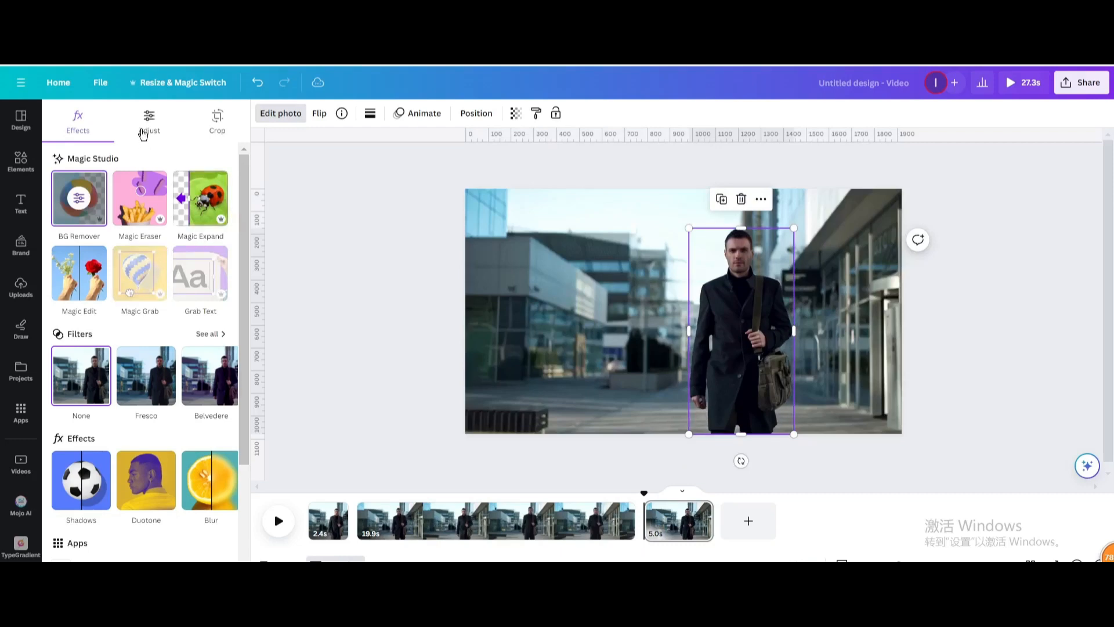
# Adjust the cut-out man to Contrast 29 and Brightness 37, and enlarge him slightly.
pyautogui.click(150, 117)
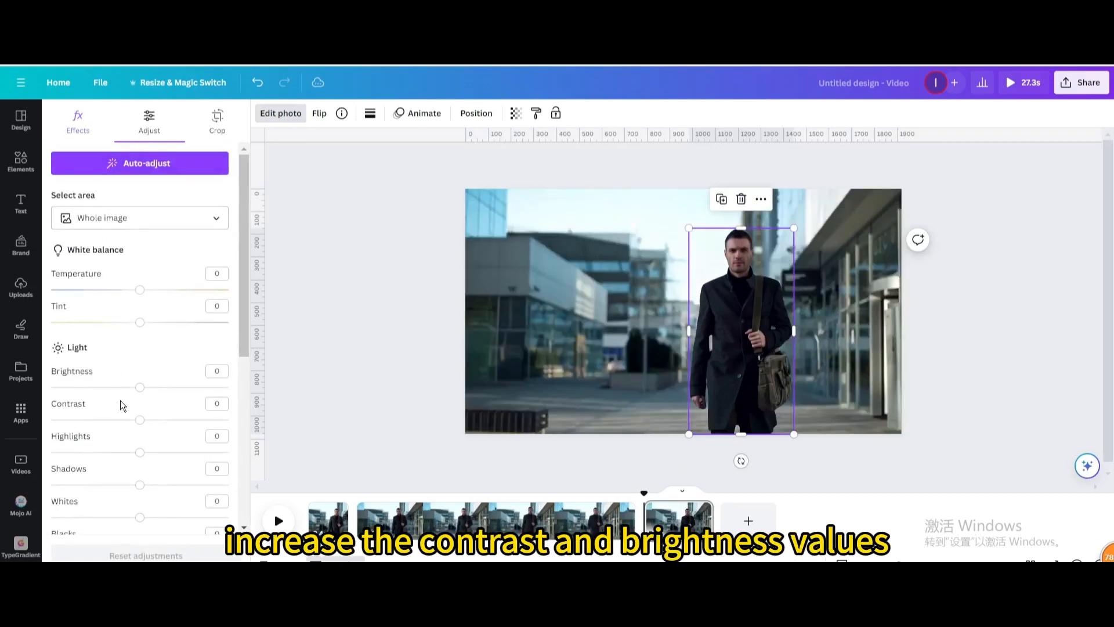
pyautogui.moveTo(140, 420); pyautogui.dragTo(166, 420)
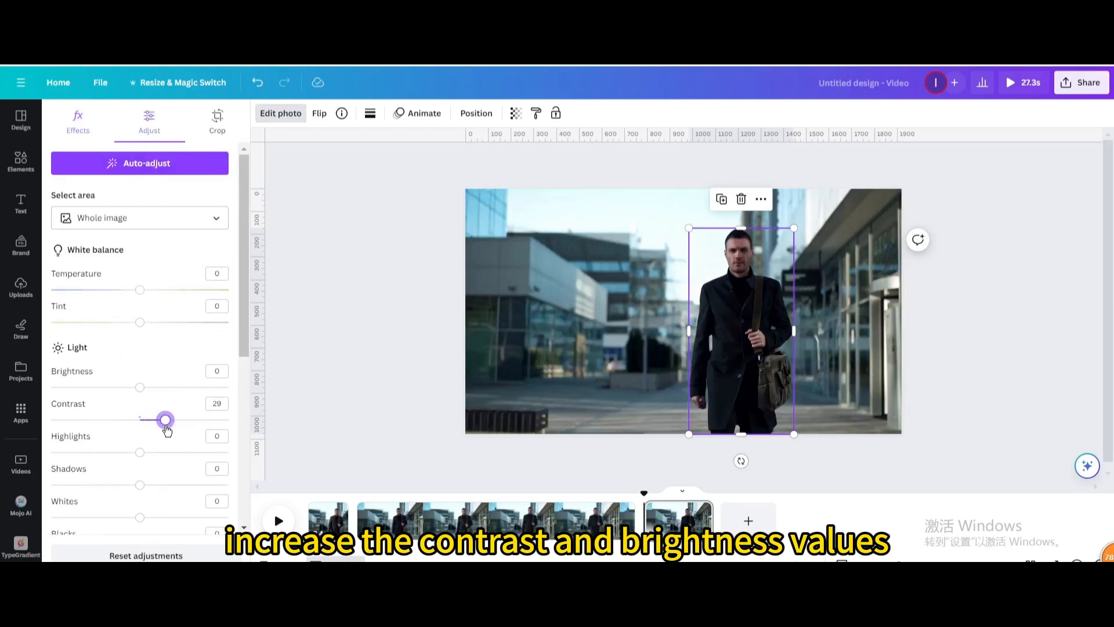
pyautogui.moveTo(140, 387); pyautogui.dragTo(164, 388)
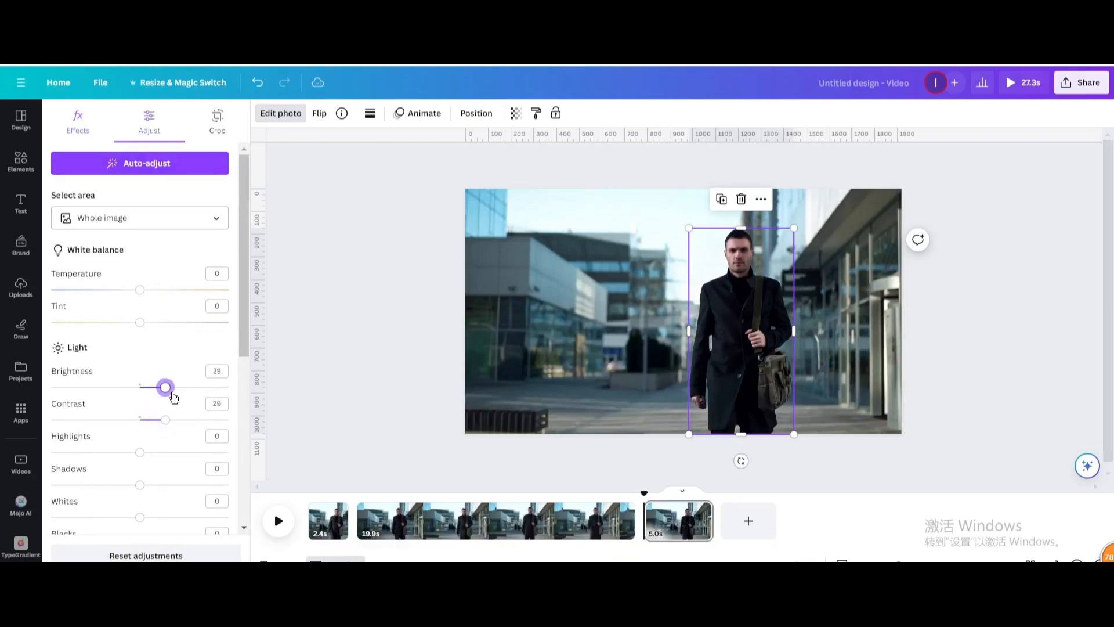
pyautogui.moveTo(166, 388); pyautogui.dragTo(173, 388)
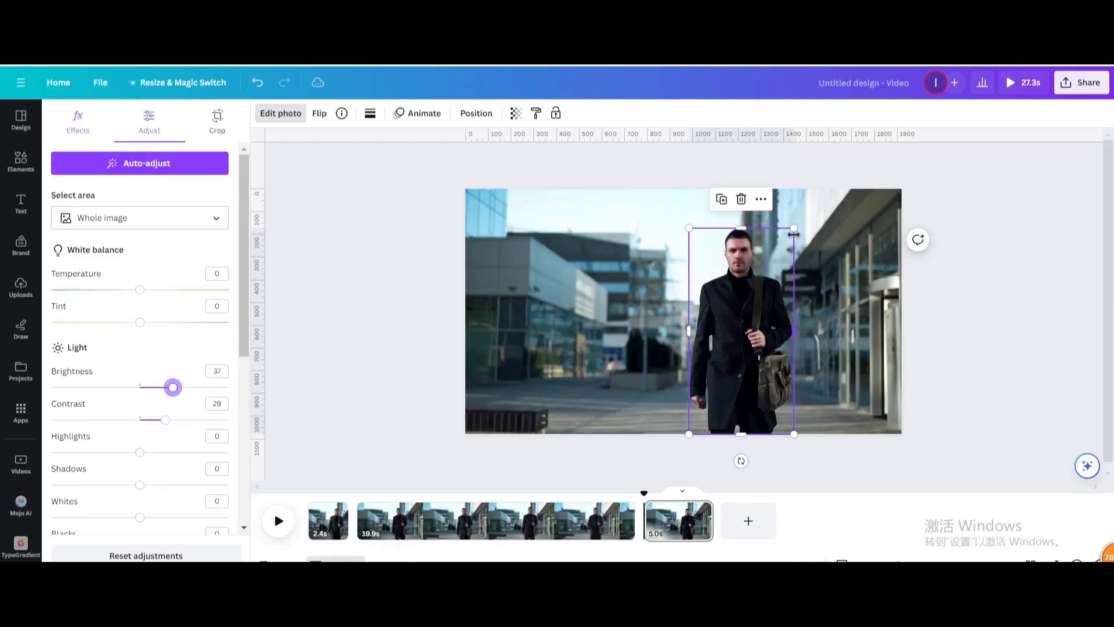
pyautogui.moveTo(793, 229); pyautogui.dragTo(809, 195)
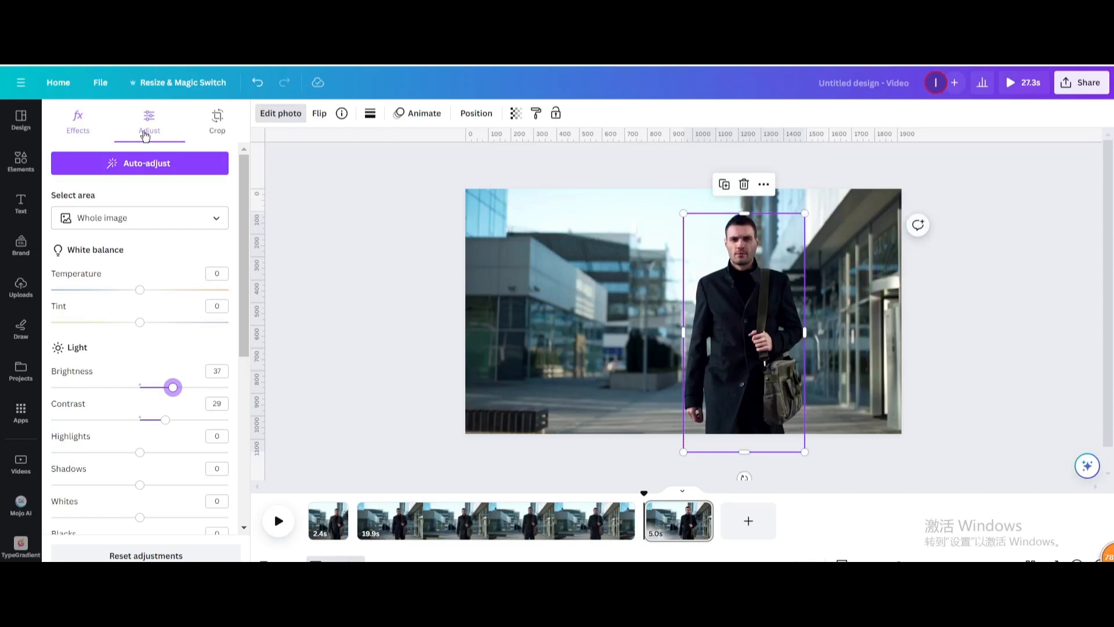
# Apply a white Outline shadow effect to the man and thin it to size 9.
pyautogui.click(78, 117)
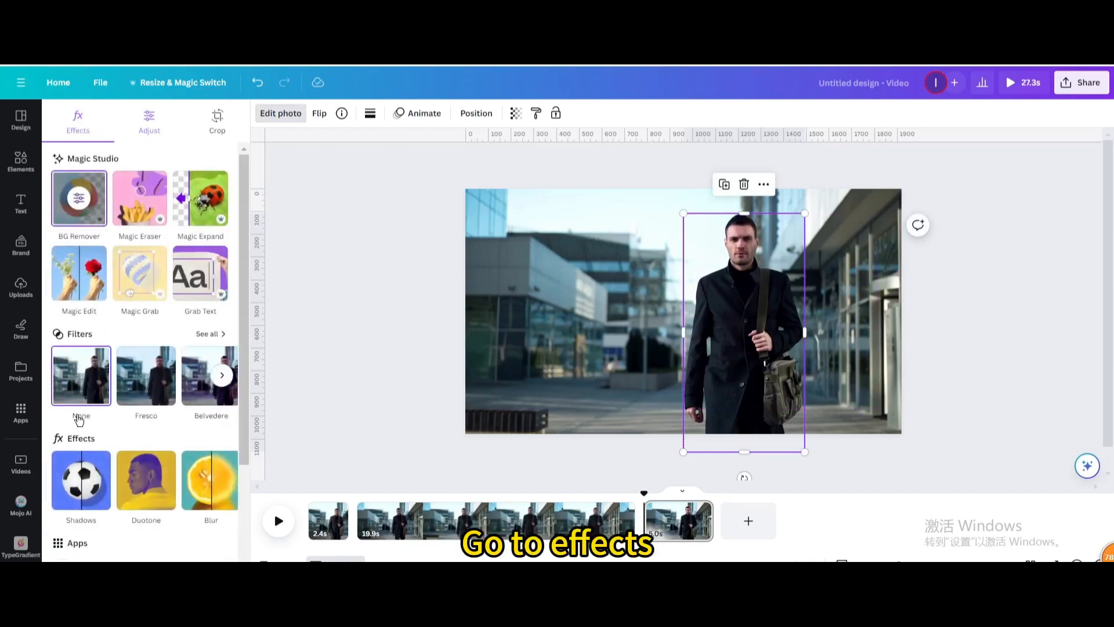
pyautogui.click(80, 480)
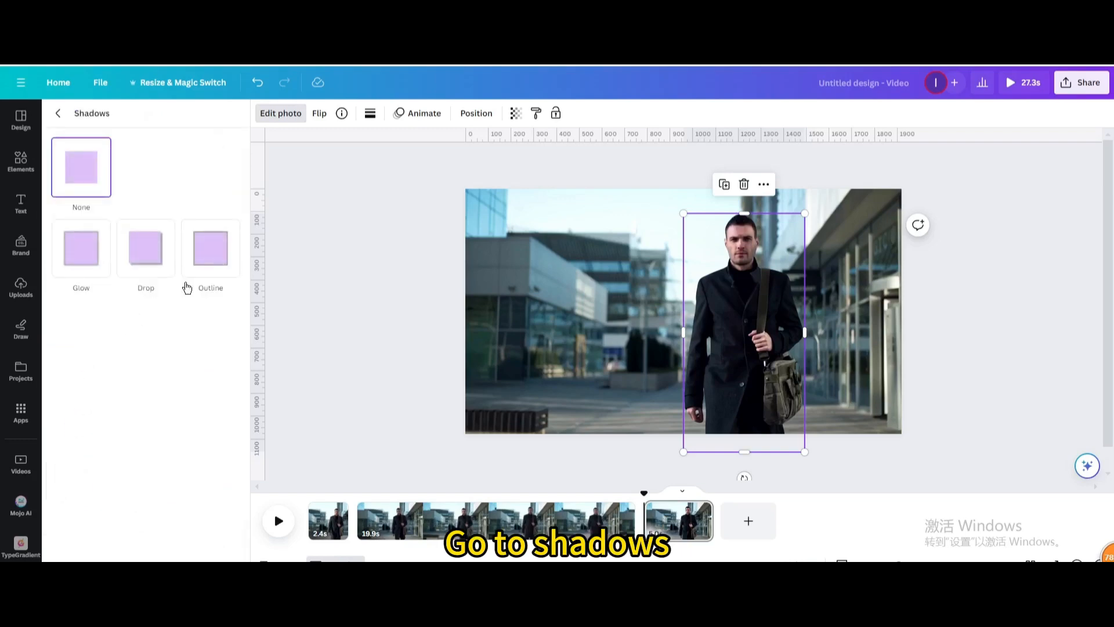
pyautogui.click(210, 249)
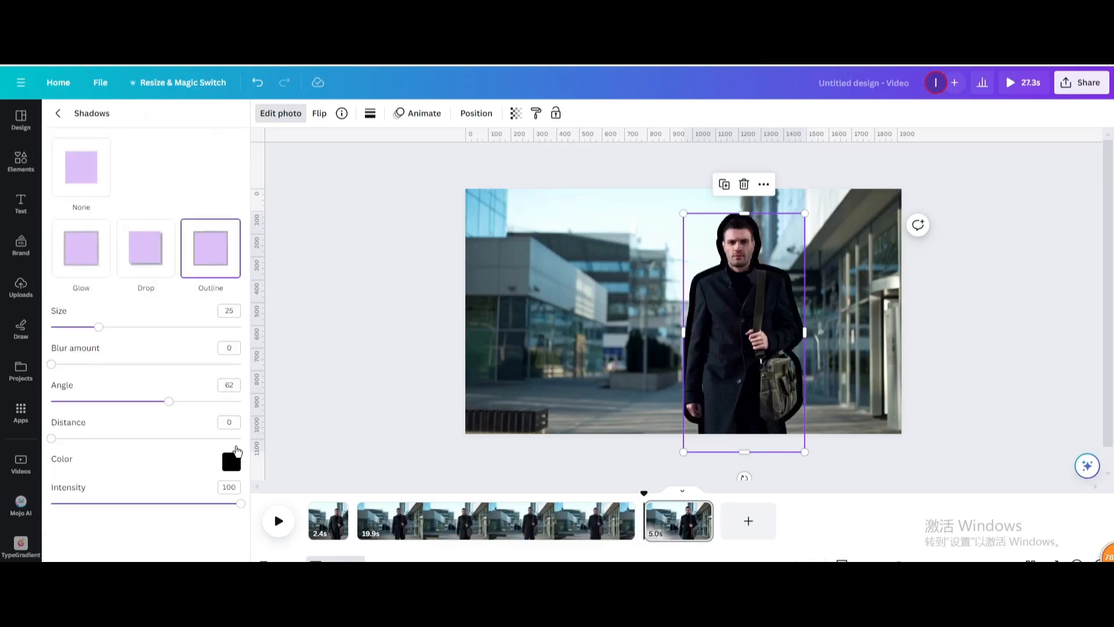
pyautogui.click(231, 461)
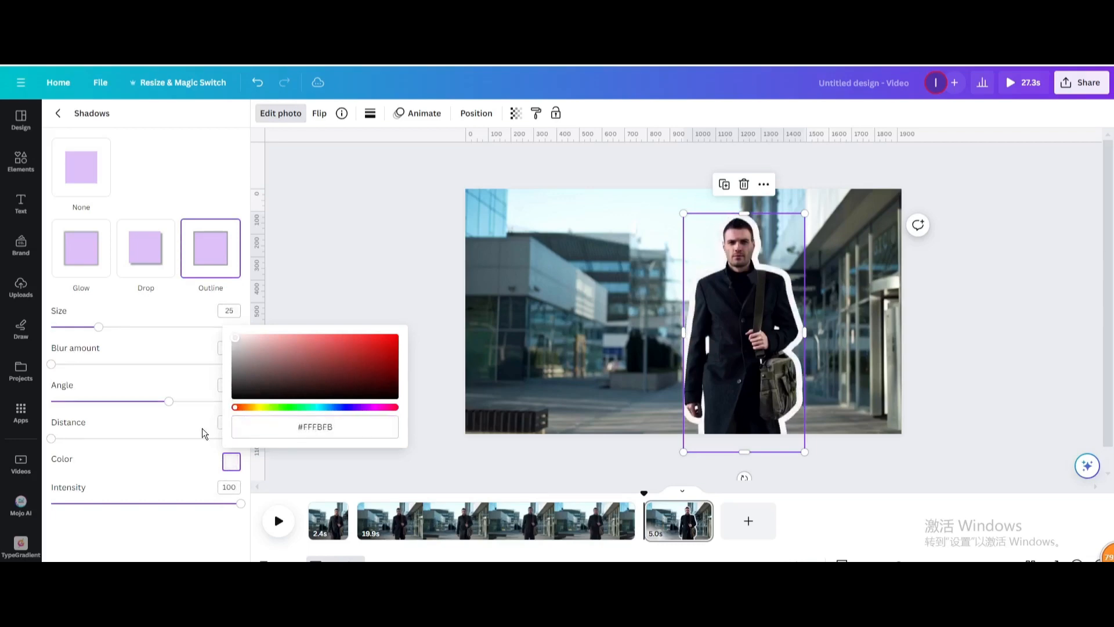
pyautogui.moveTo(98, 326); pyautogui.dragTo(78, 326)
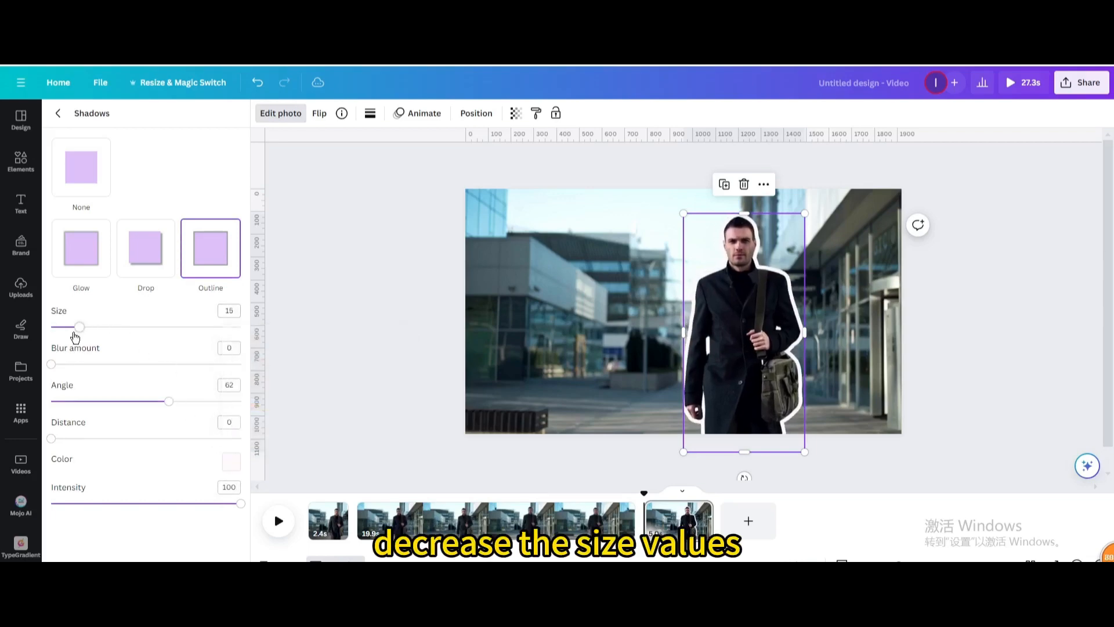
pyautogui.moveTo(79, 326); pyautogui.dragTo(67, 326)
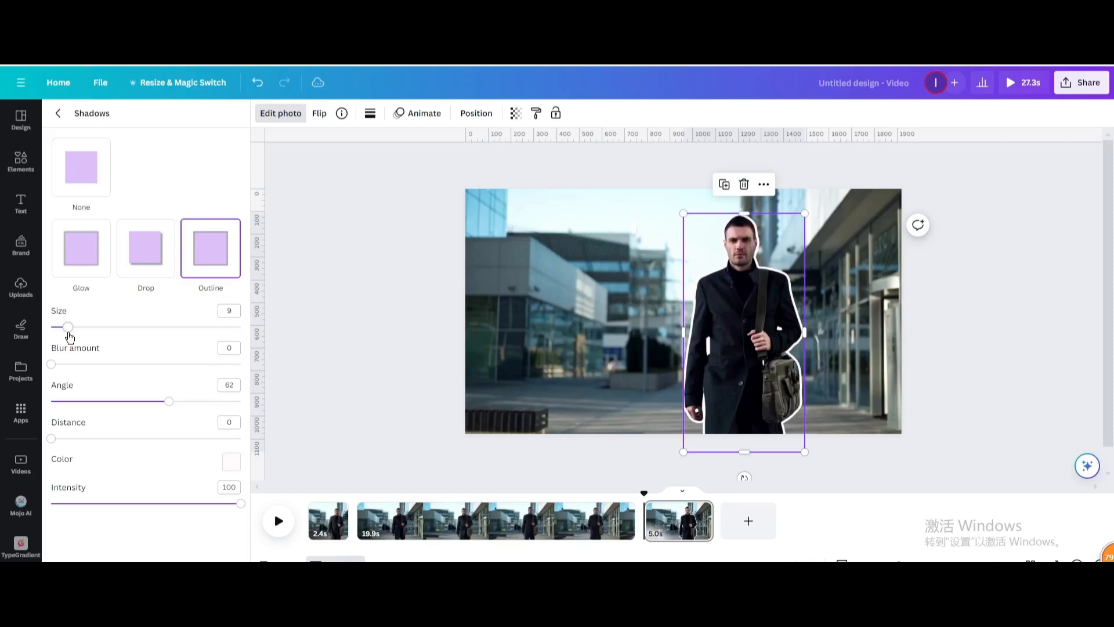
pyautogui.moveTo(684, 269)
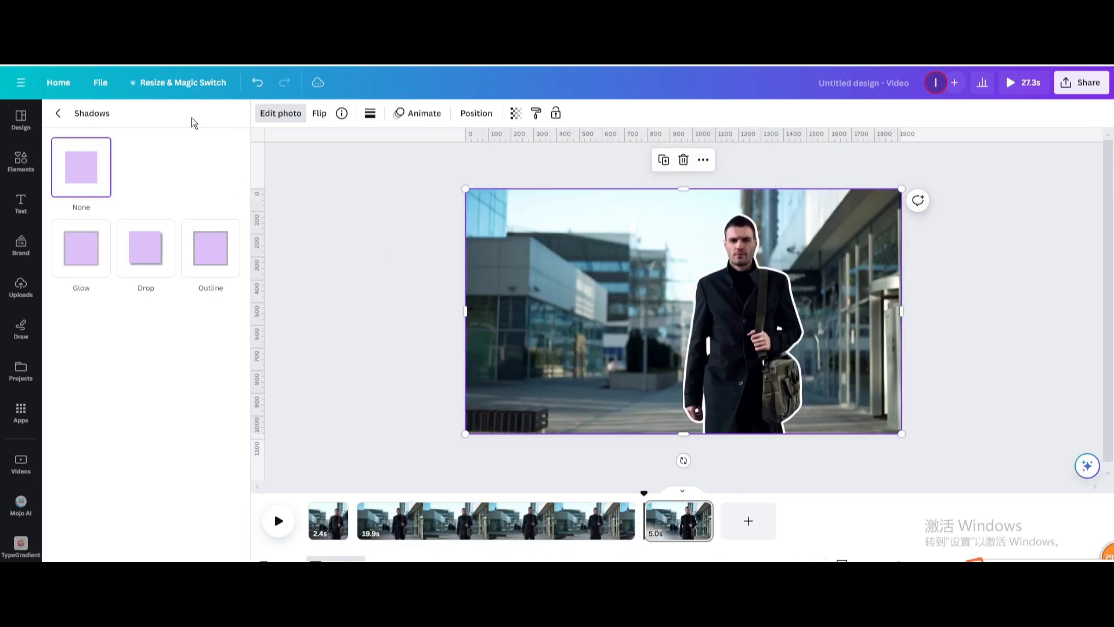
# Set the background photo to Saturation -100, Brightness -57 and Contrast 90.
pyautogui.click(58, 113)
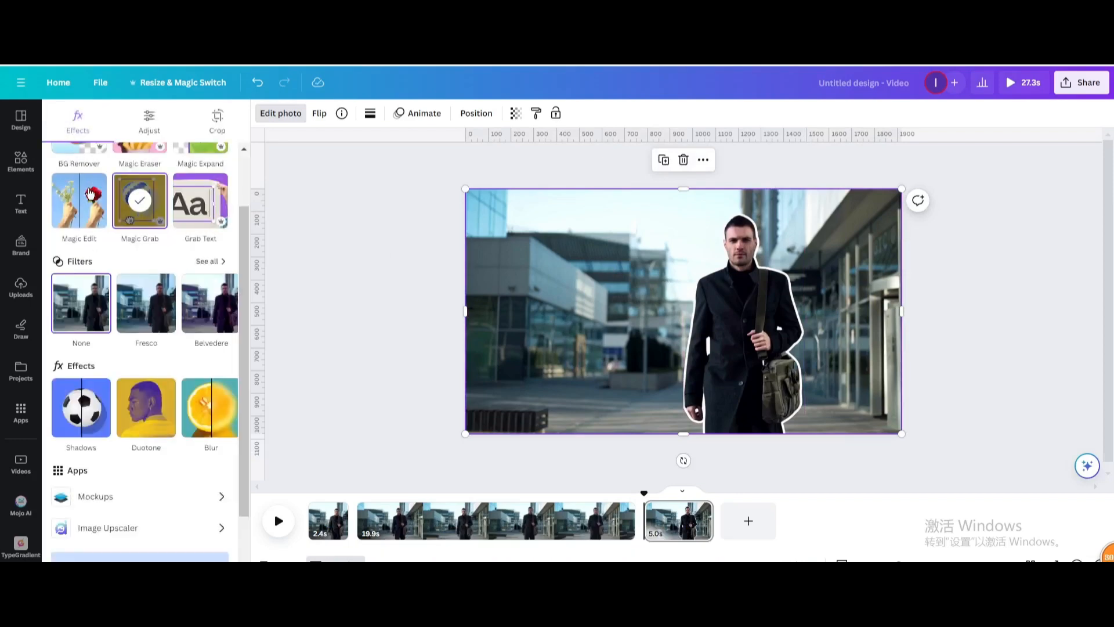
pyautogui.click(149, 117)
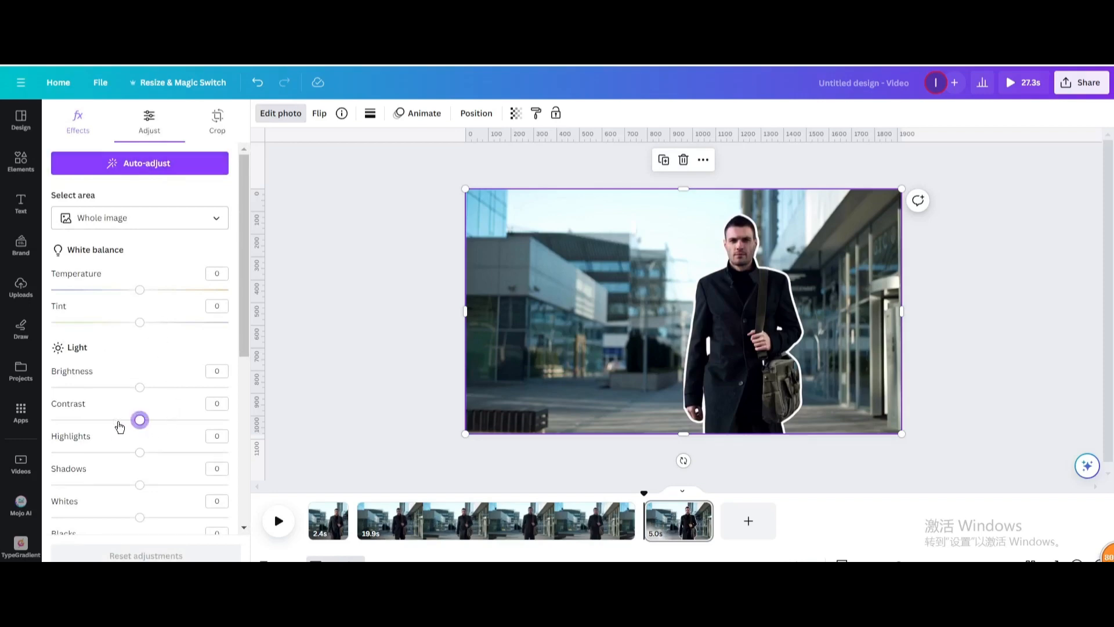
pyautogui.moveTo(140, 419); pyautogui.dragTo(80, 419)
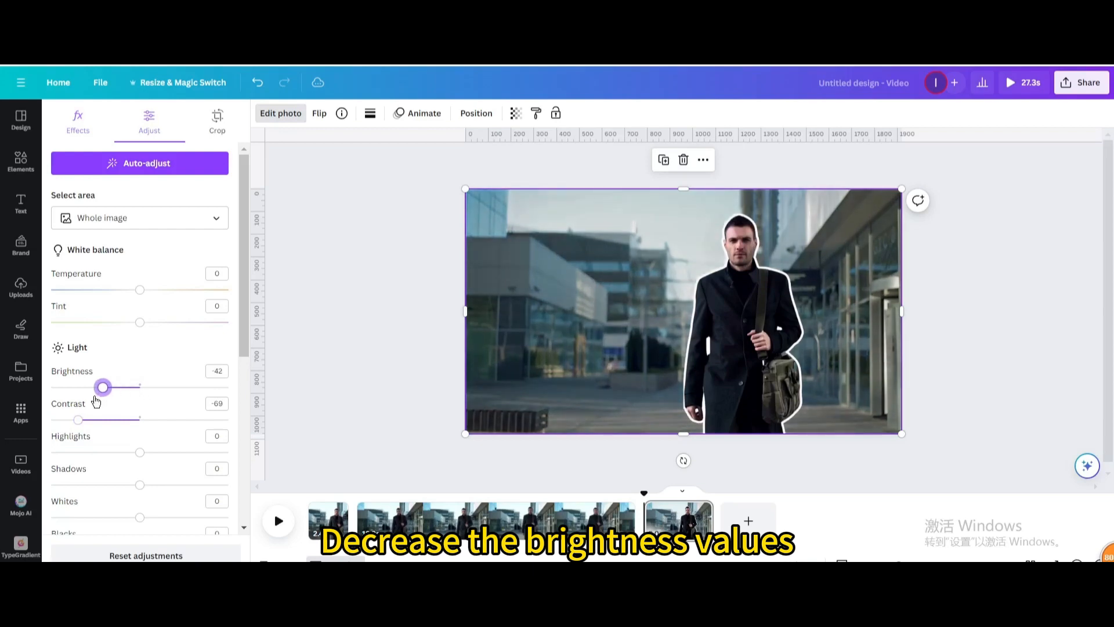
pyautogui.moveTo(102, 386); pyautogui.dragTo(89, 223)
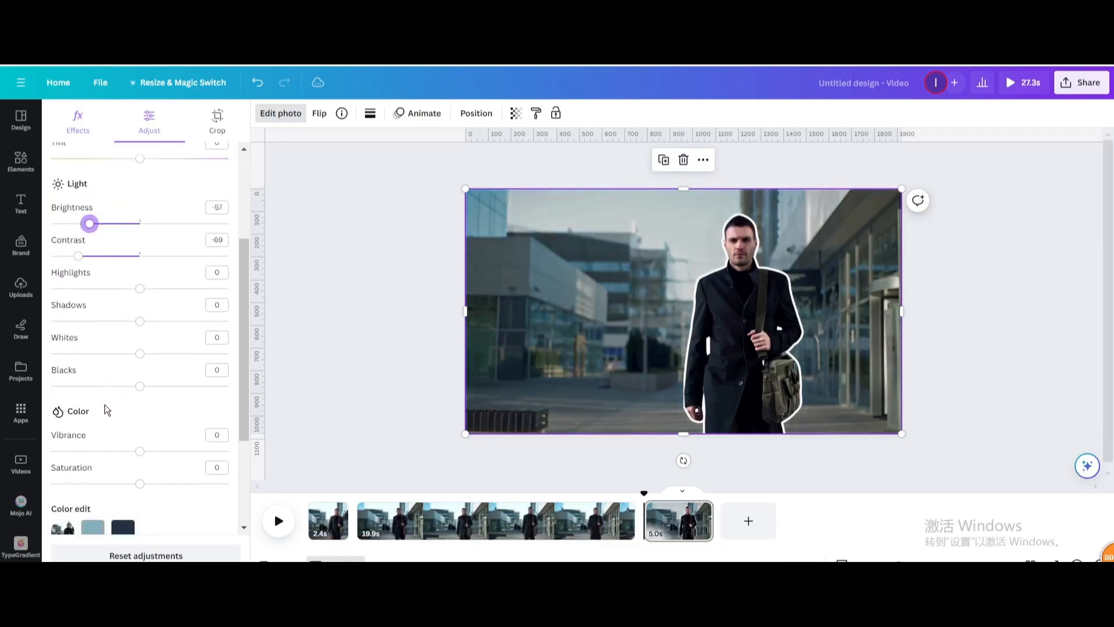
pyautogui.moveTo(139, 484); pyautogui.dragTo(51, 356)
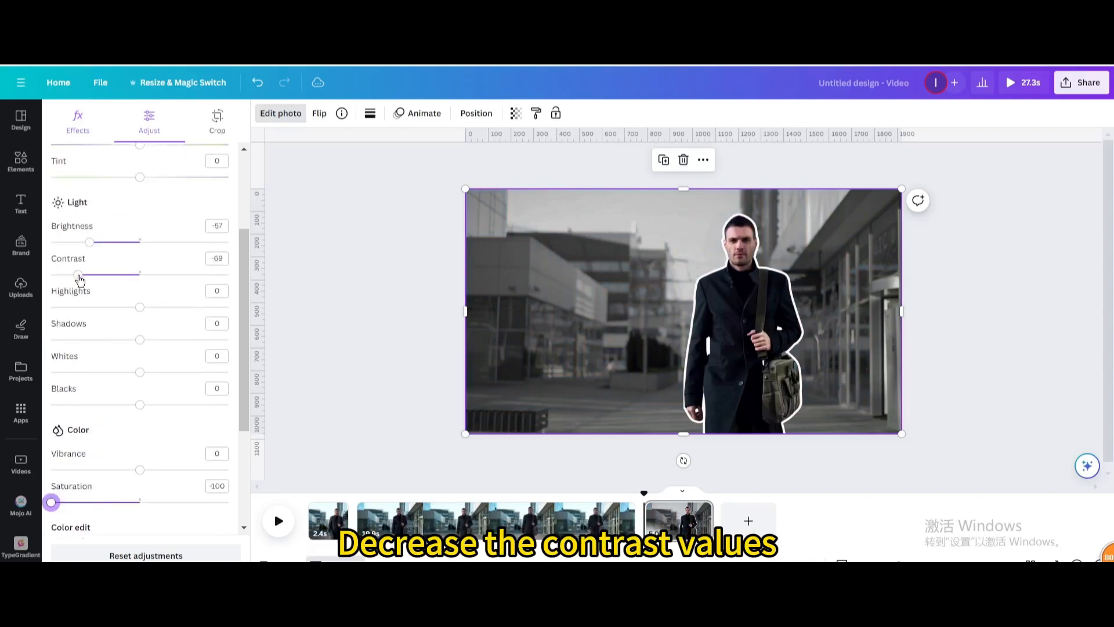
pyautogui.moveTo(80, 274); pyautogui.dragTo(219, 274)
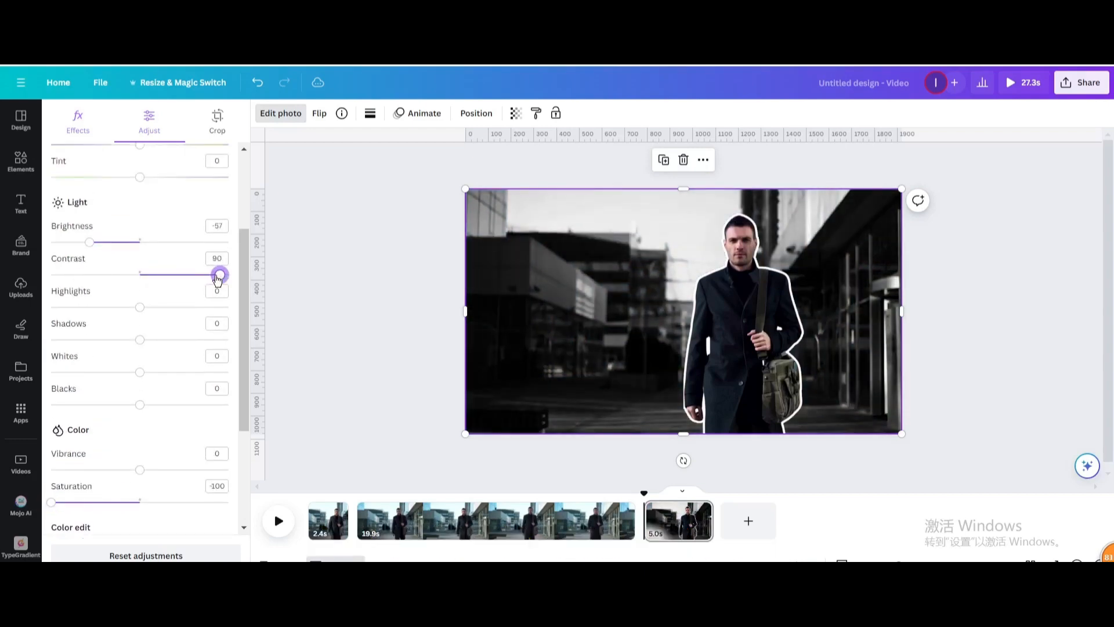
pyautogui.moveTo(219, 275); pyautogui.dragTo(204, 275)
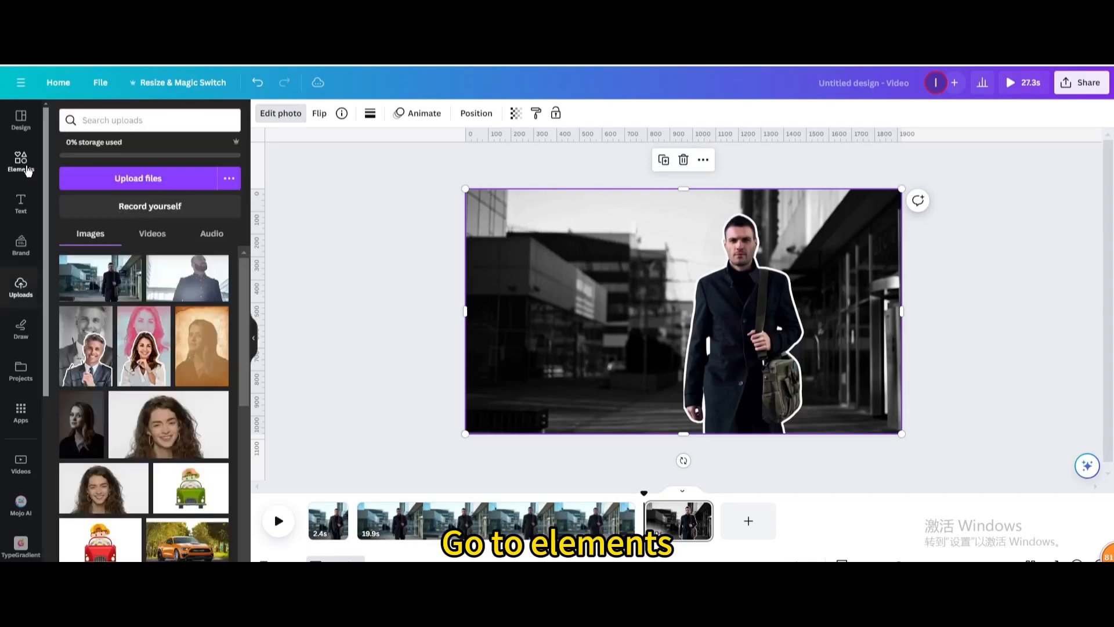
# Search Elements for 'brush', add a brush-stroke graphic, colour it red and layer it behind the man.
pyautogui.click(21, 164)
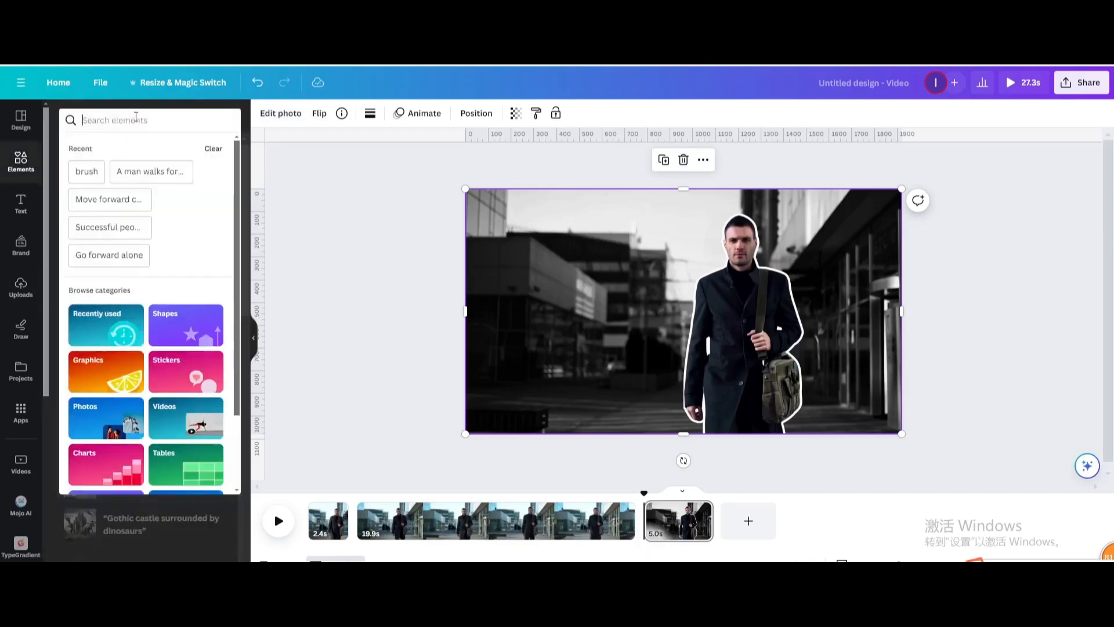
pyautogui.write('brush')
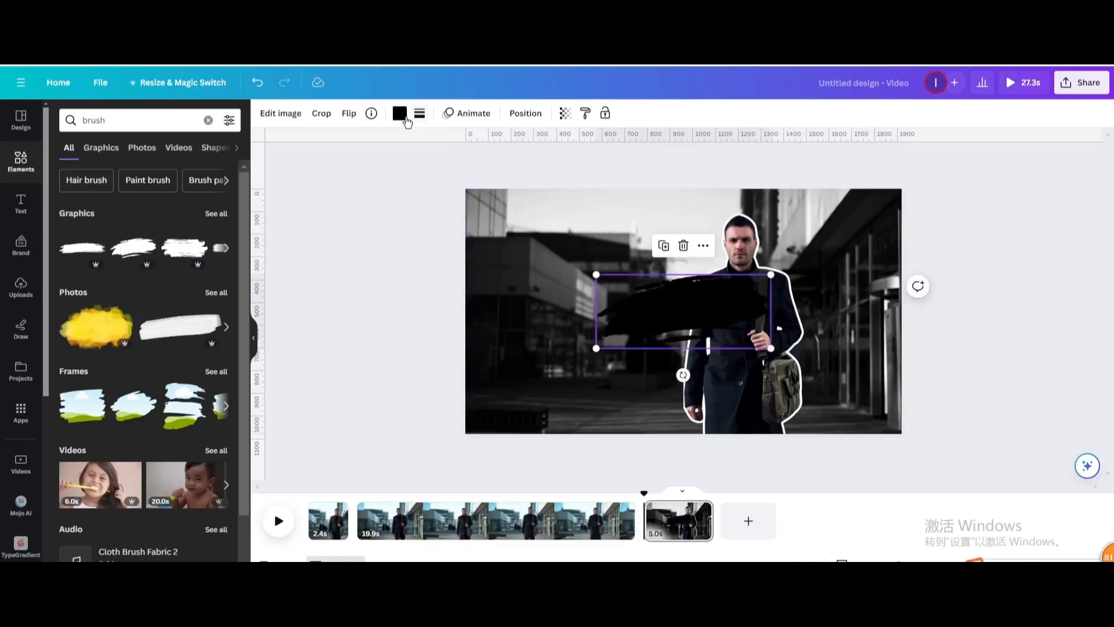
pyautogui.click(398, 112)
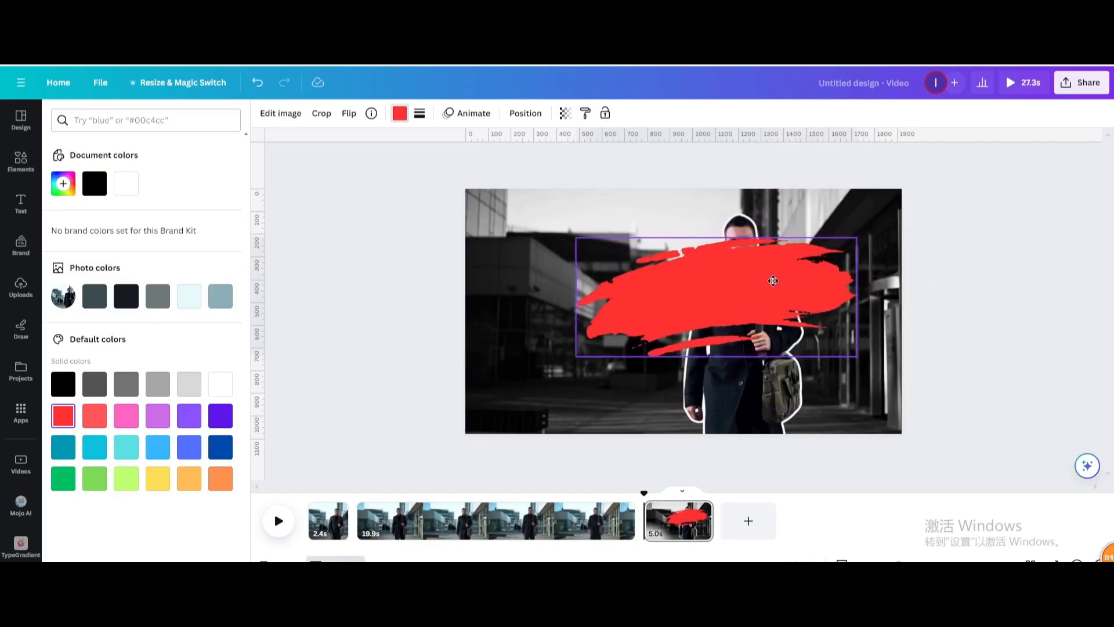
pyautogui.rightClick(773, 280)
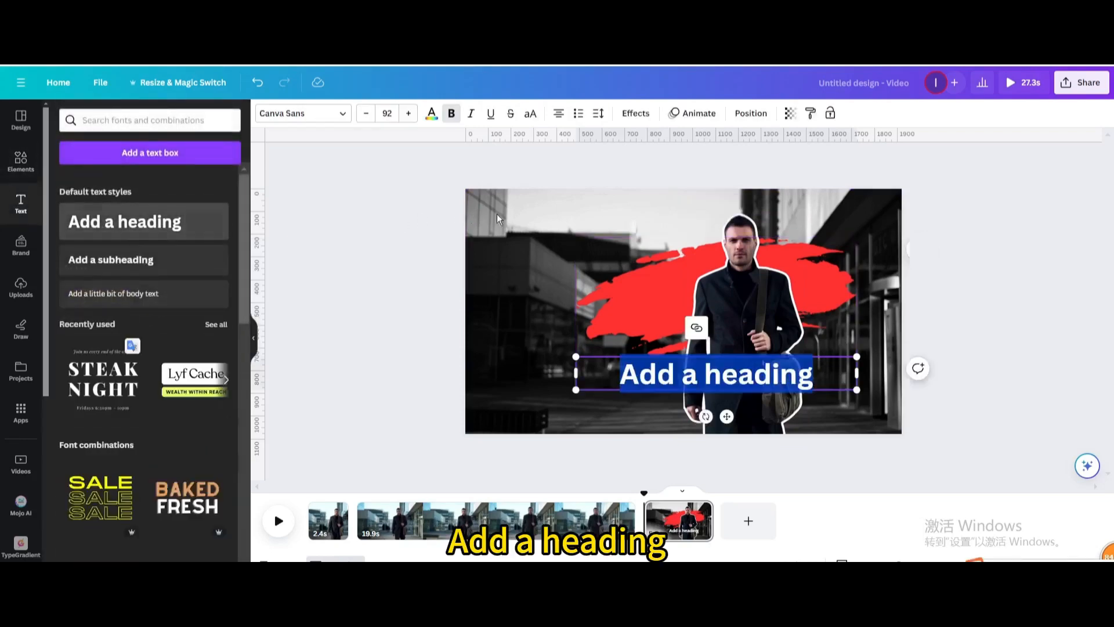
# Type the title, make it uppercase in Anton, then move it onto the red stroke and enlarge it.
pyautogui.write('jeckson')
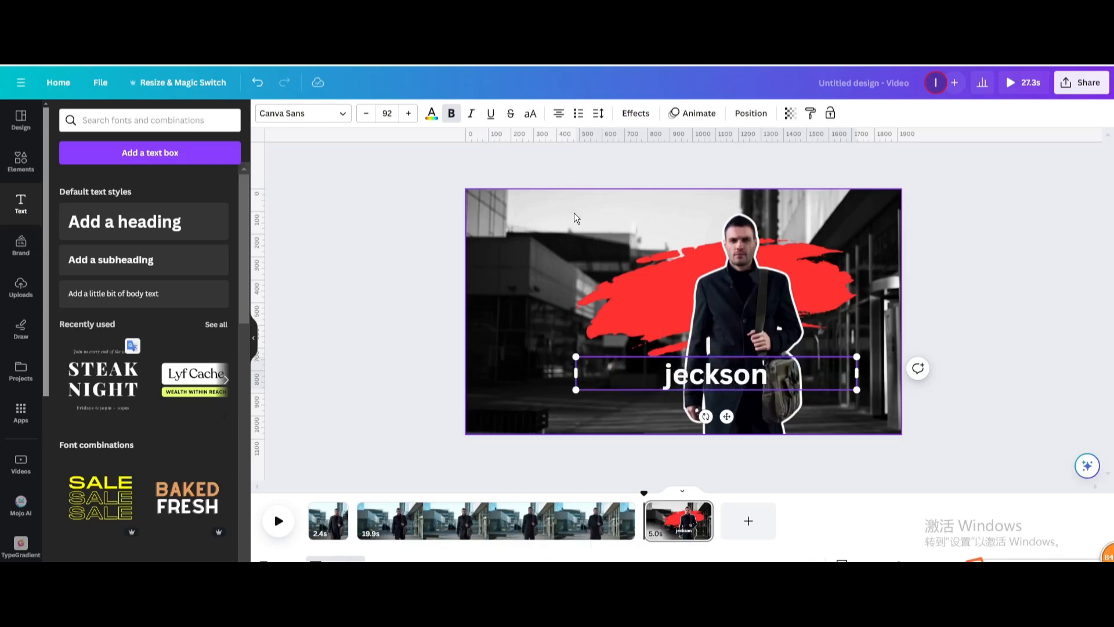
pyautogui.click(529, 113)
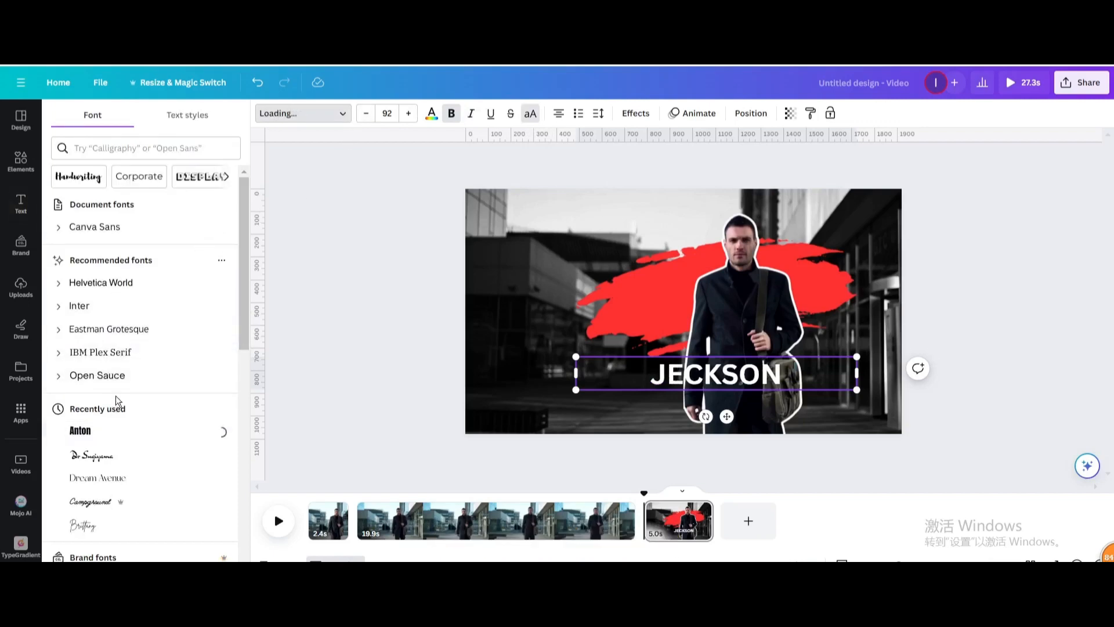
pyautogui.click(80, 430)
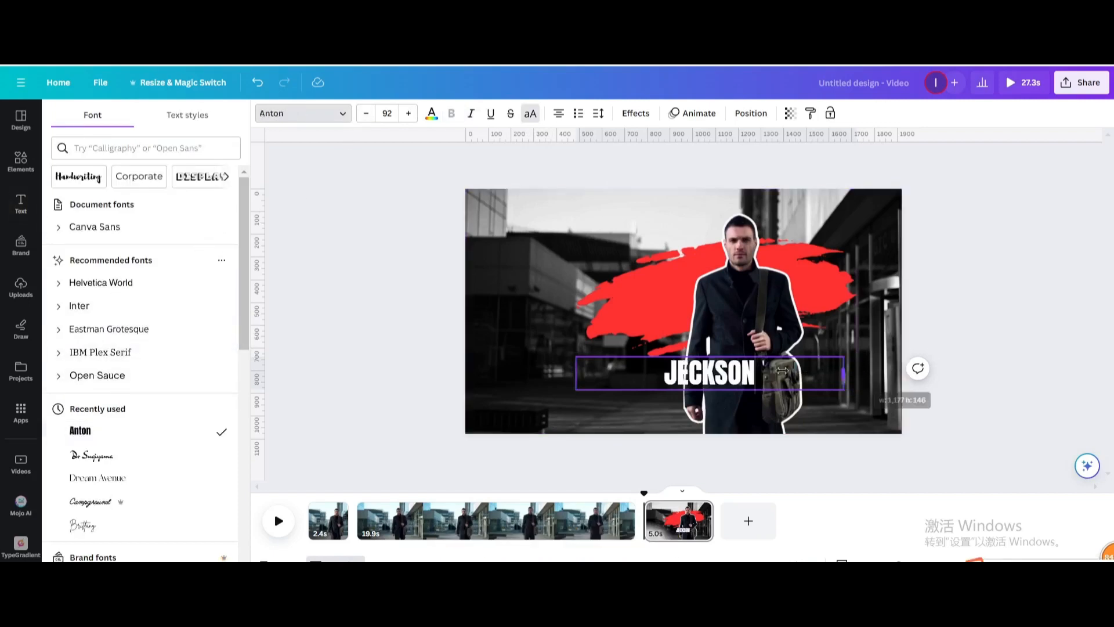
pyautogui.moveTo(707, 372); pyautogui.dragTo(626, 373)
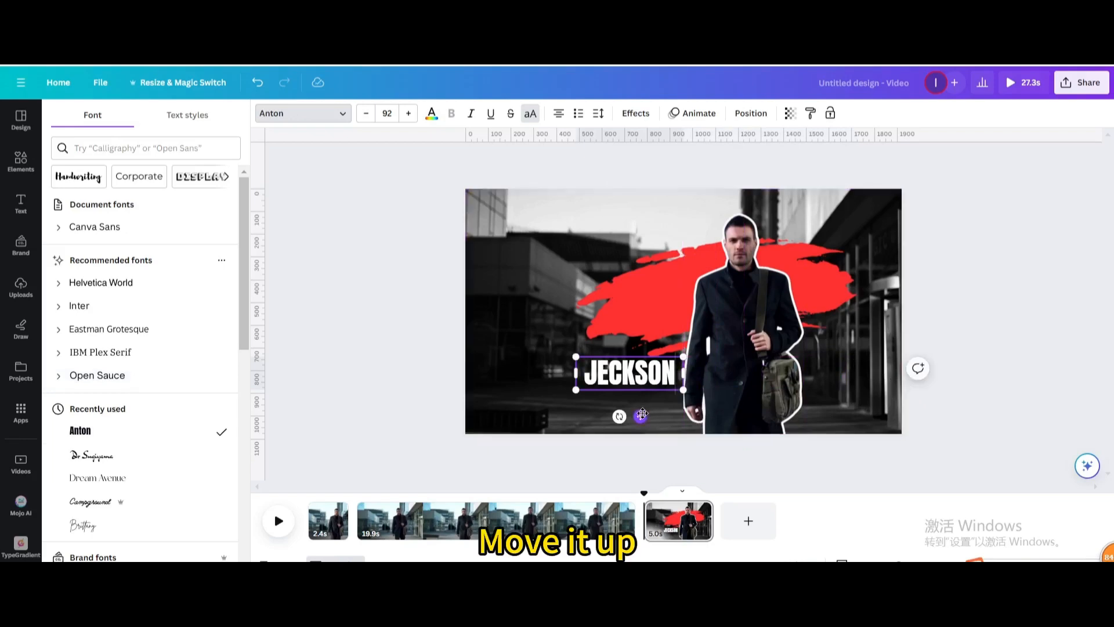
pyautogui.moveTo(627, 375); pyautogui.dragTo(626, 279)
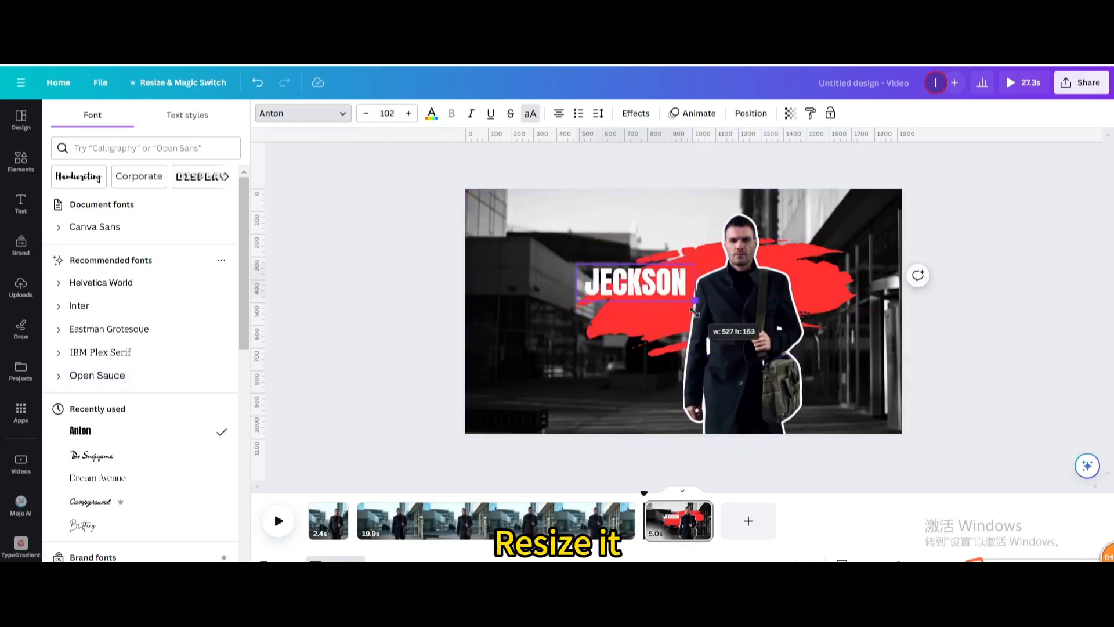
pyautogui.moveTo(696, 304); pyautogui.dragTo(709, 304)
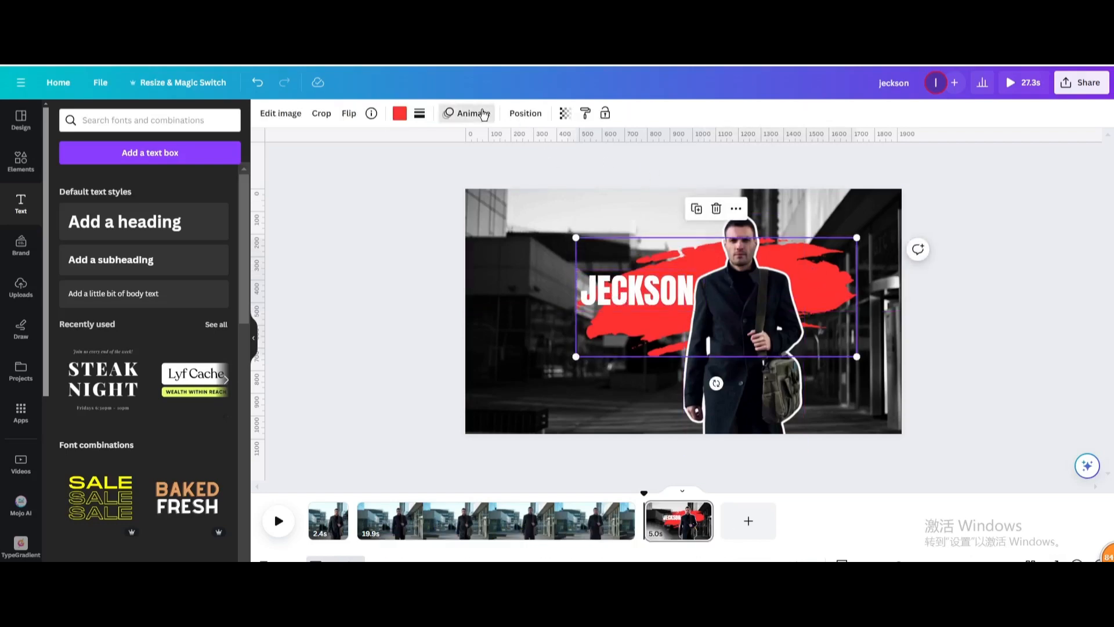
# Give the red brush stroke an element animation from the Animate panel.
pyautogui.click(468, 112)
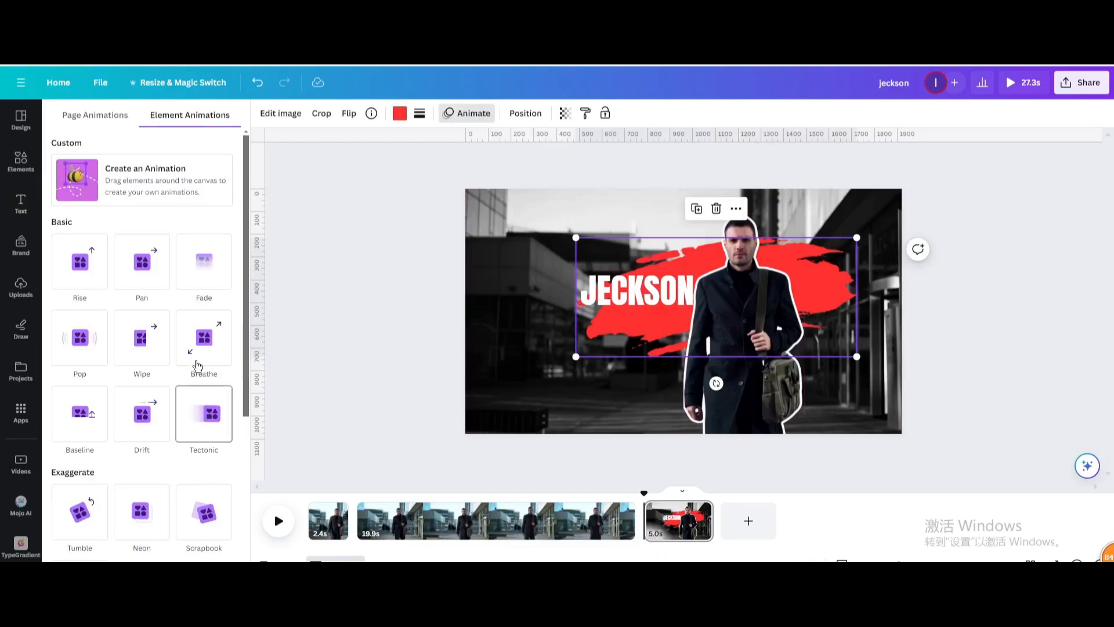
pyautogui.click(204, 337)
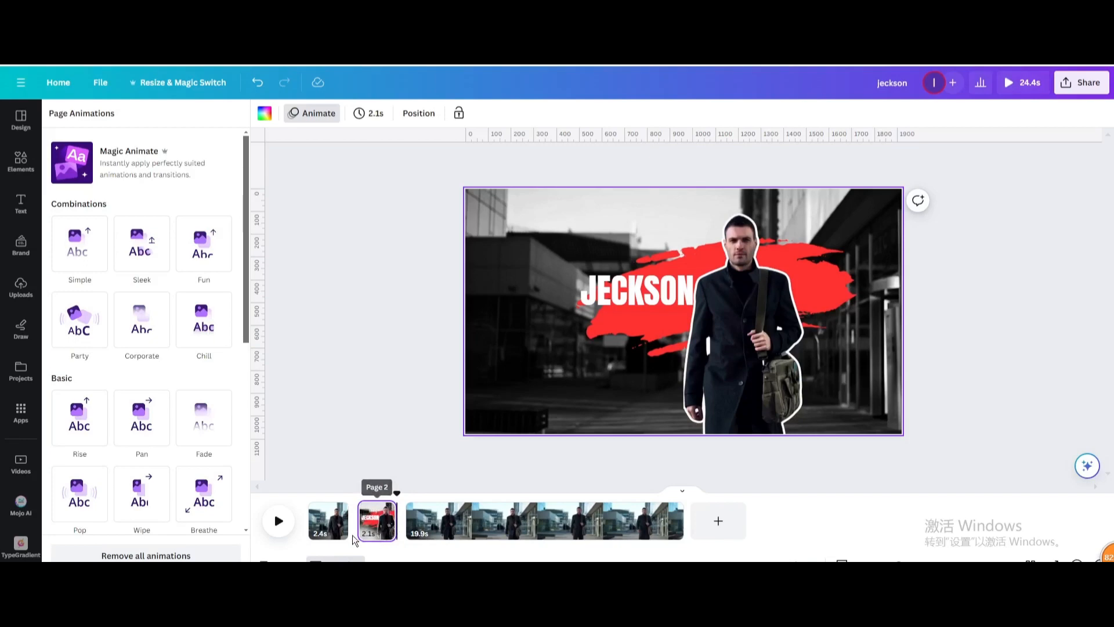
# Add a Dissolve transition between the pages and preview it.
pyautogui.click(359, 521)
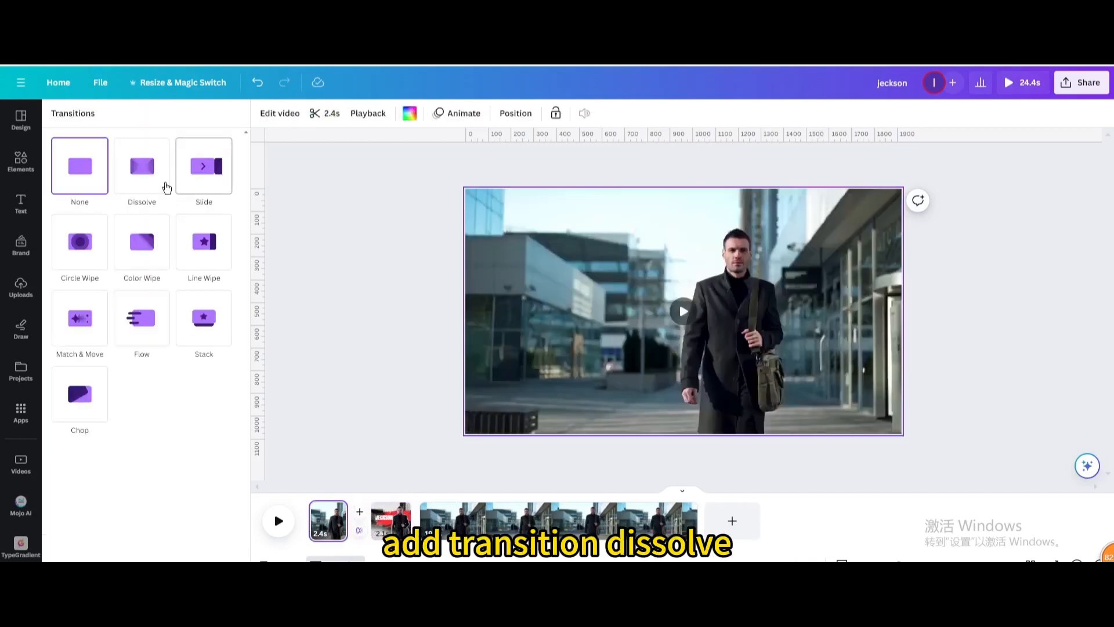
pyautogui.click(141, 166)
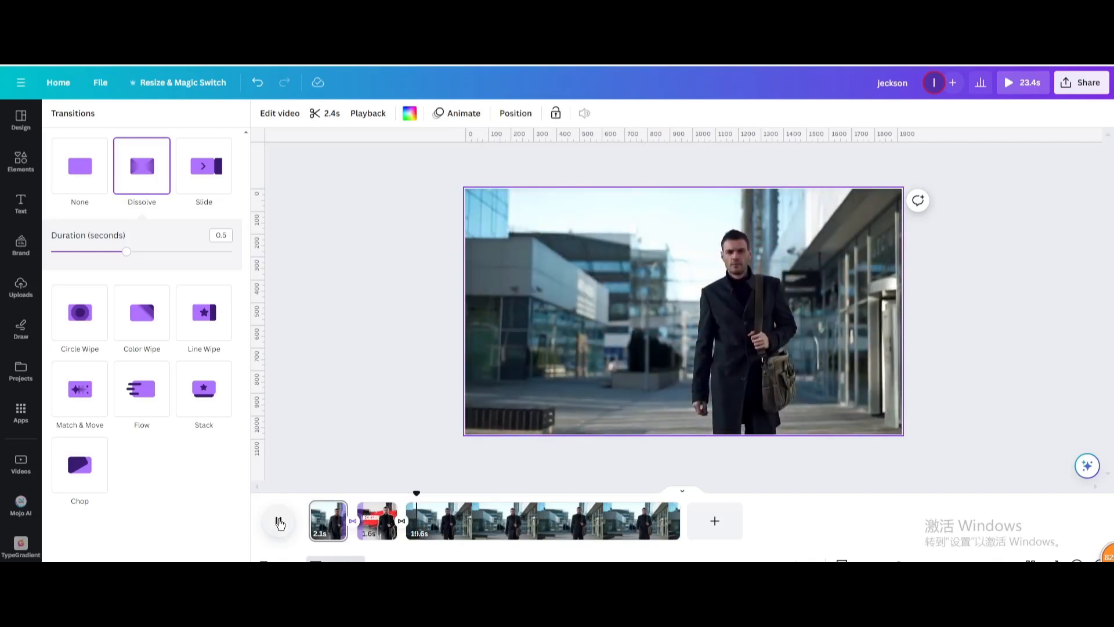
pyautogui.click(1007, 82)
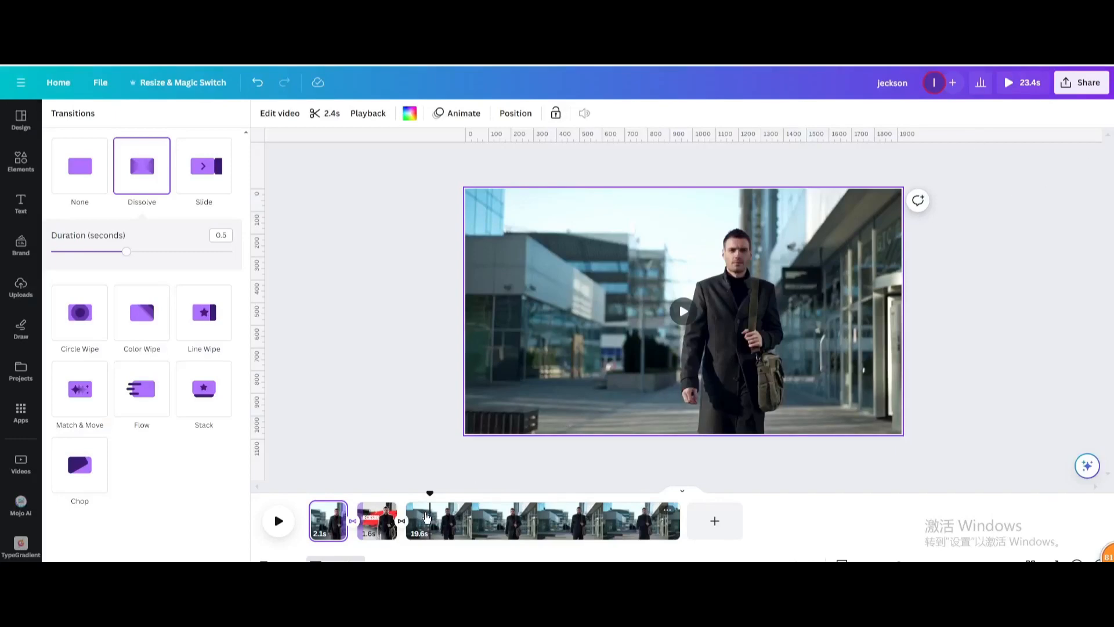
# Split the long final clip near its start and delete the leftover part.
pyautogui.click(542, 520)
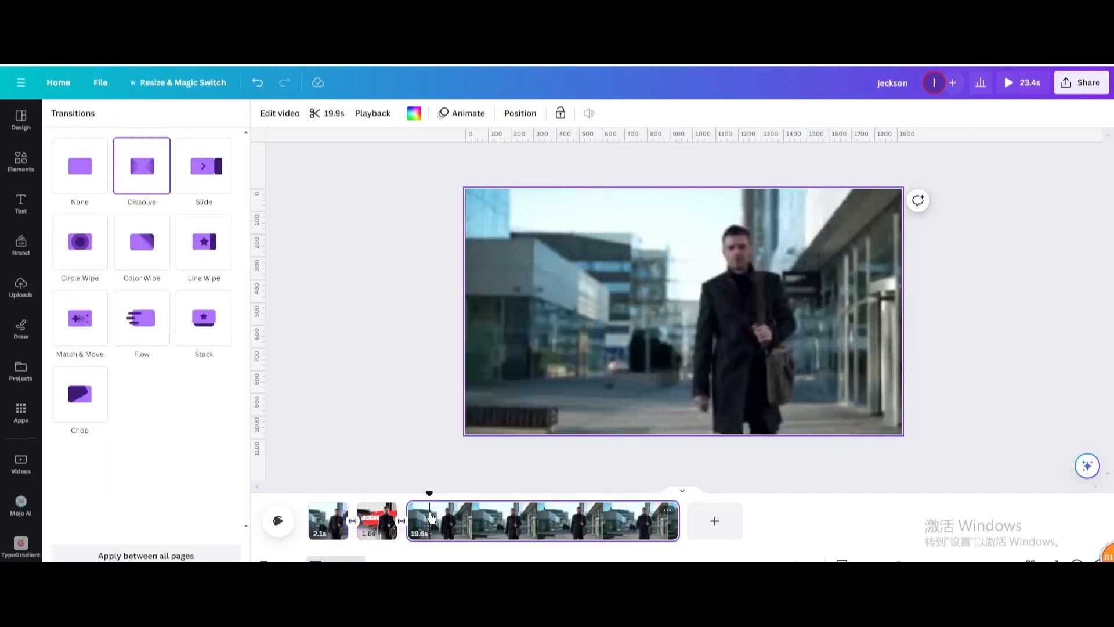
pyautogui.click(20, 204)
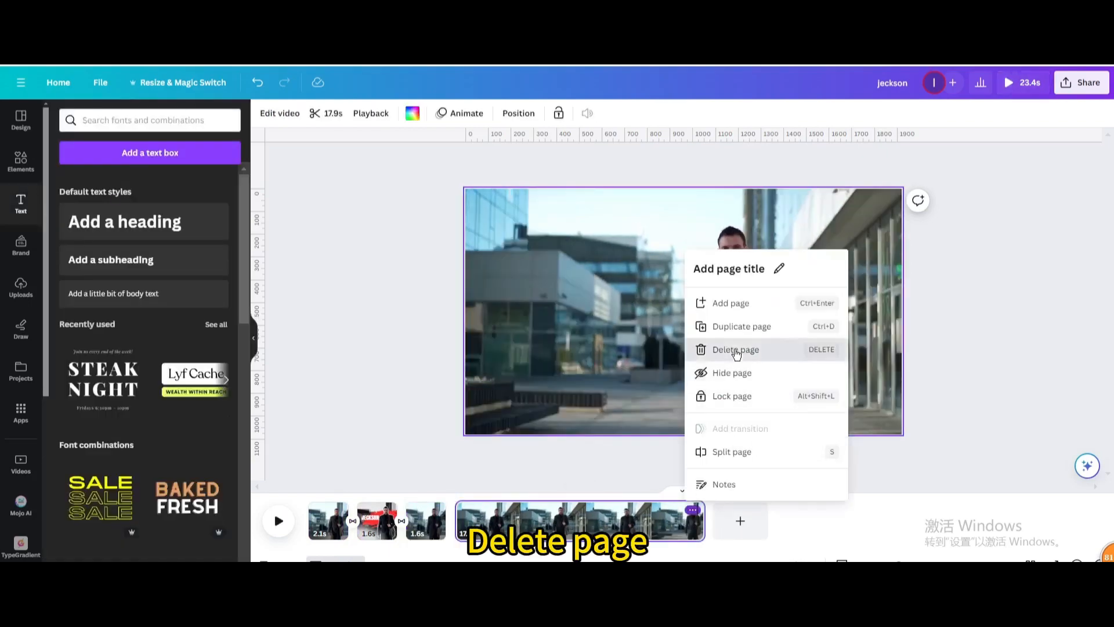
pyautogui.click(734, 350)
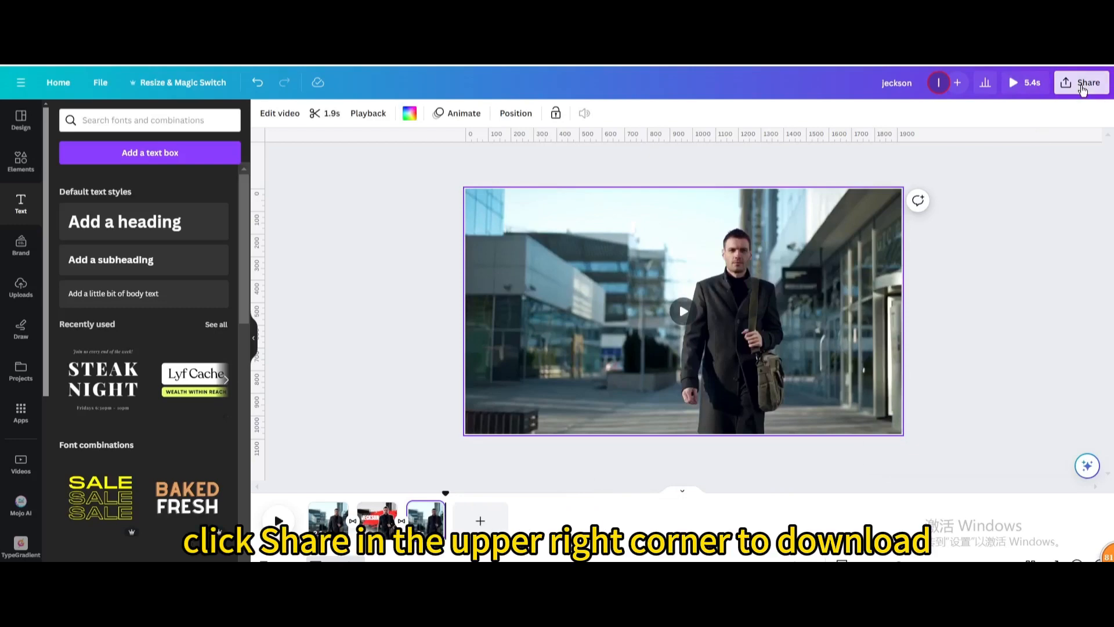
# Download the finished video via Share with file type MP4 Video.
pyautogui.click(1086, 82)
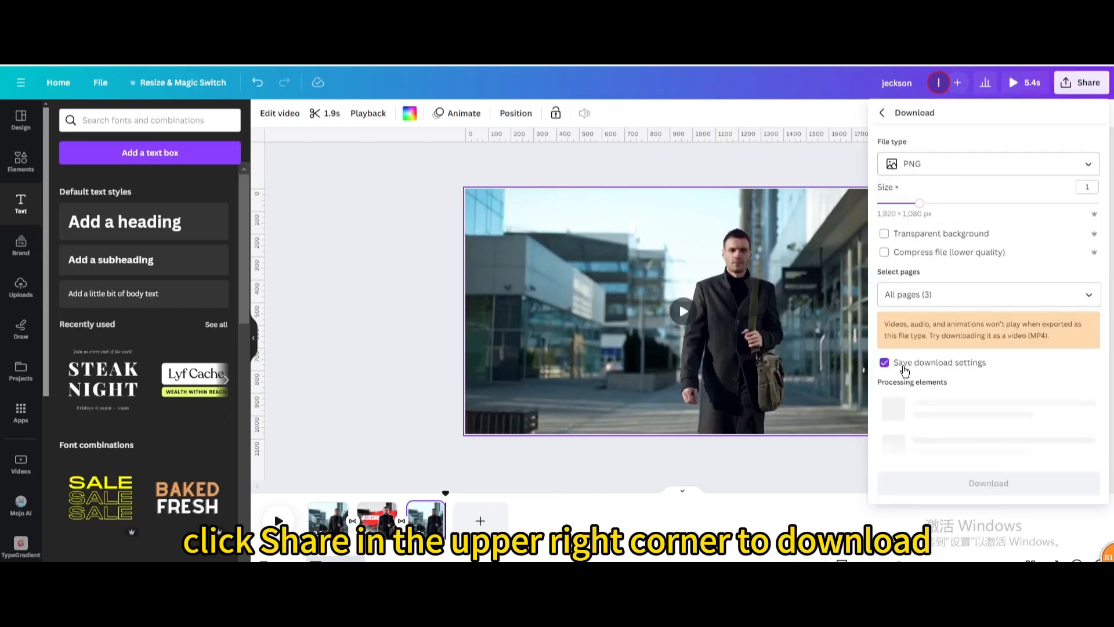
pyautogui.click(987, 164)
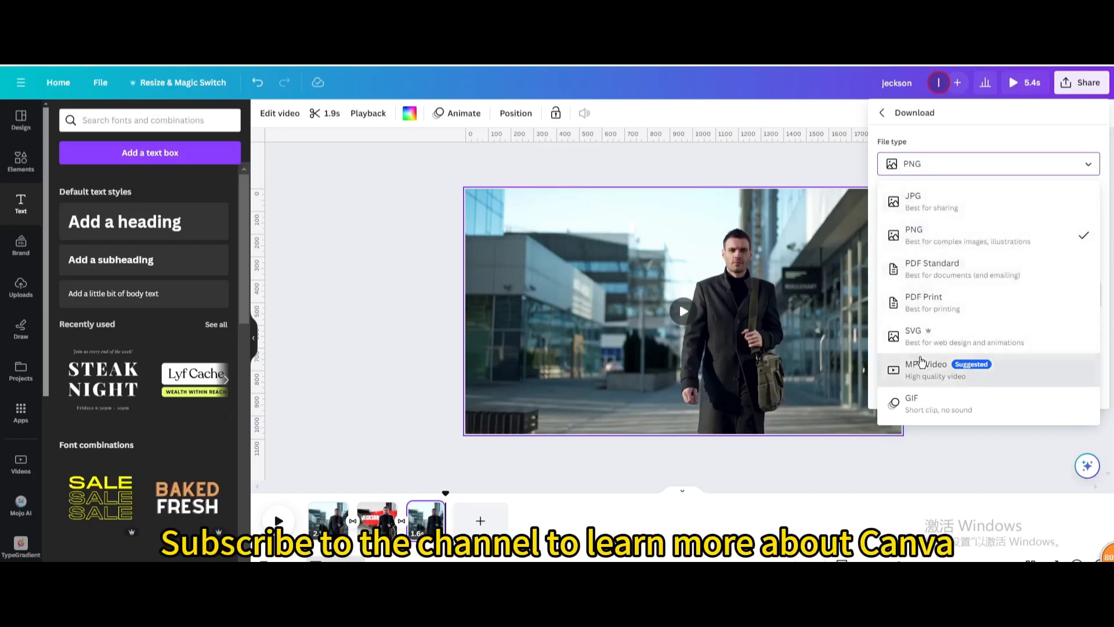
pyautogui.click(926, 363)
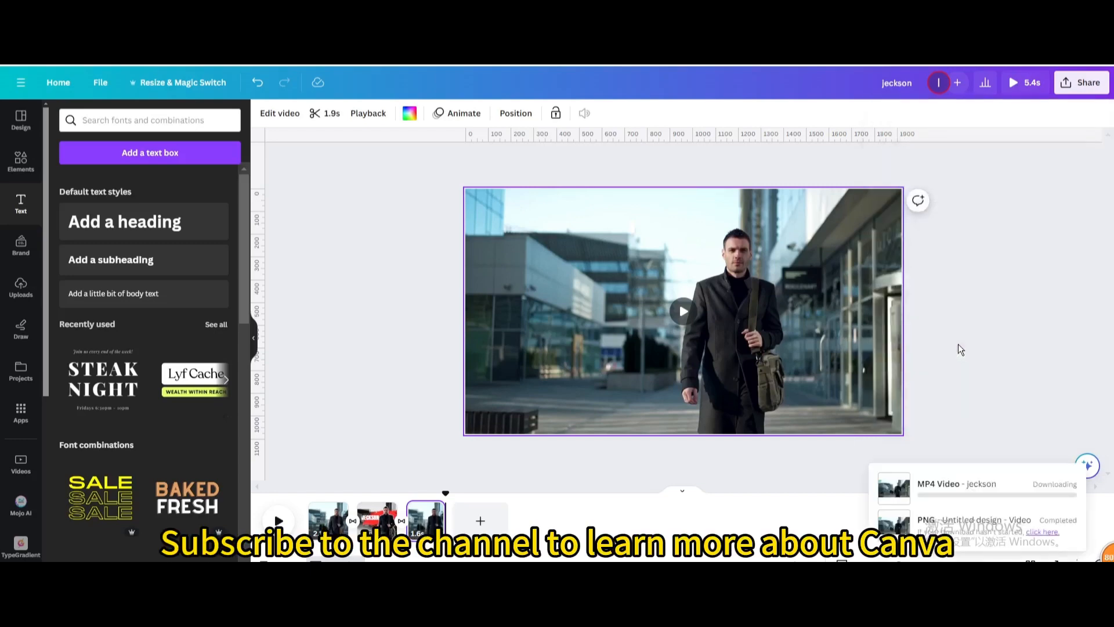